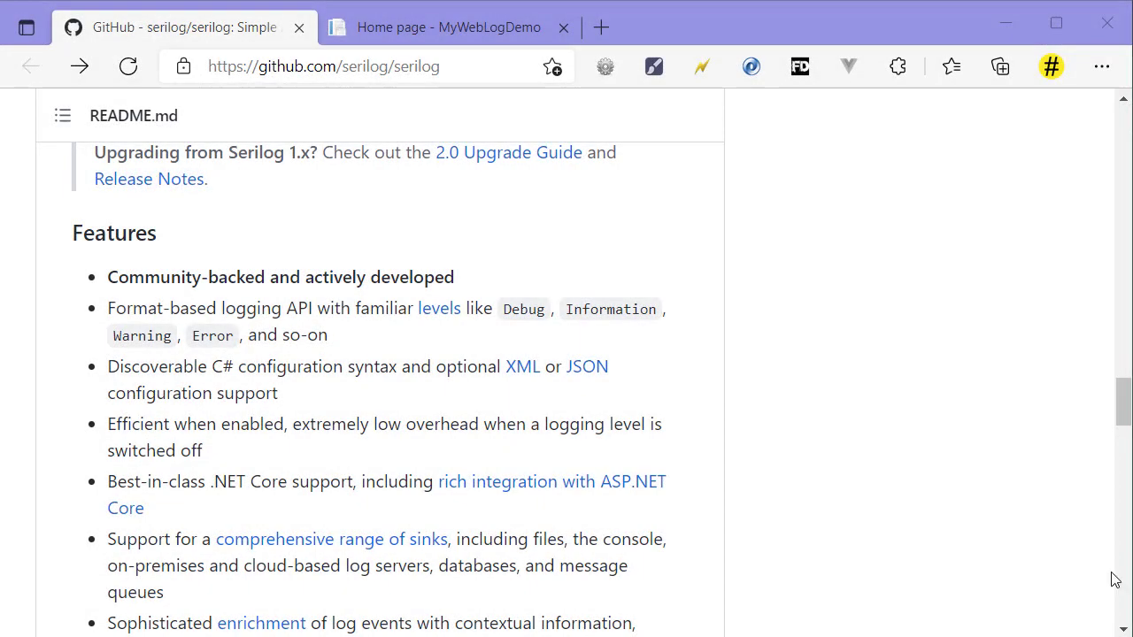
mouse_move(807, 451)
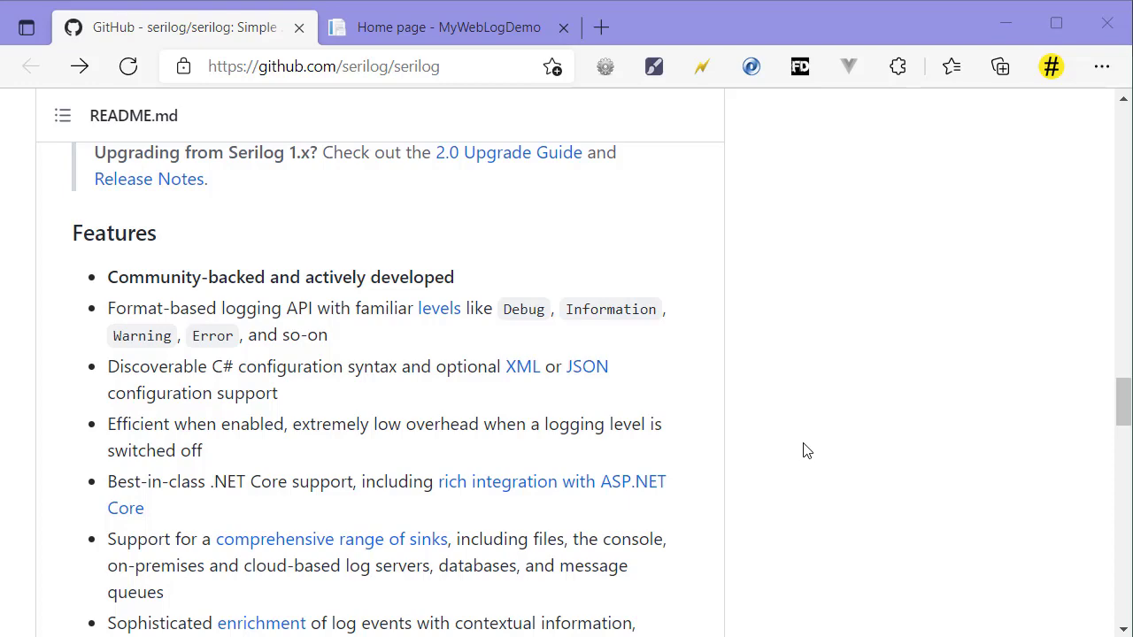
Step: Scroll the Serilog README to the Features list to reach the Provided Sinks wiki
scroll("down", 3)
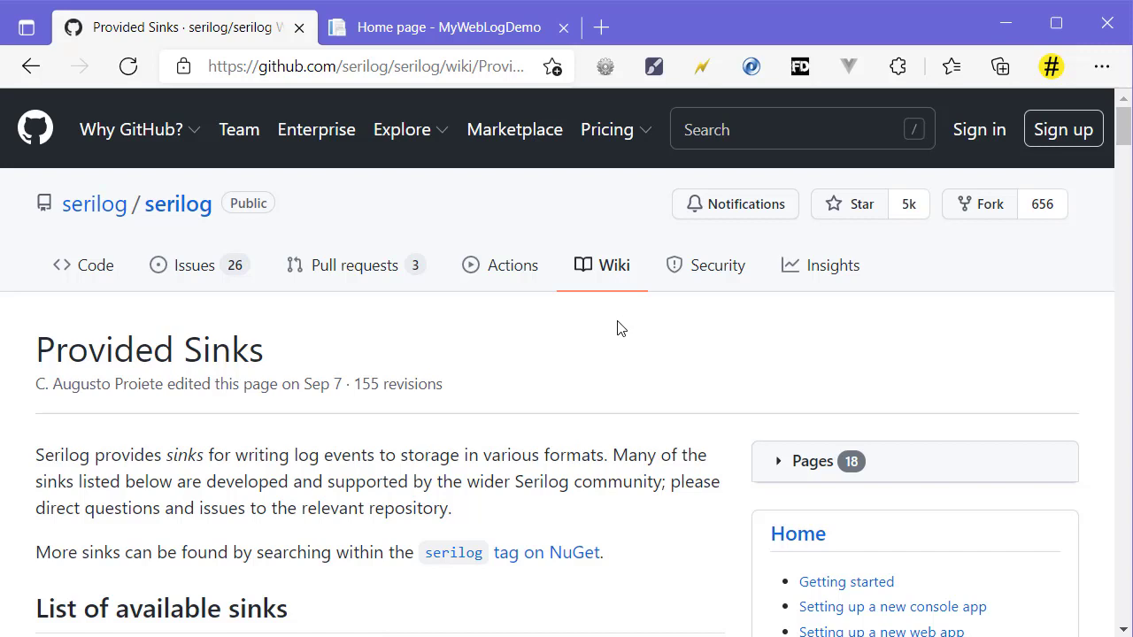
double_click(232, 349)
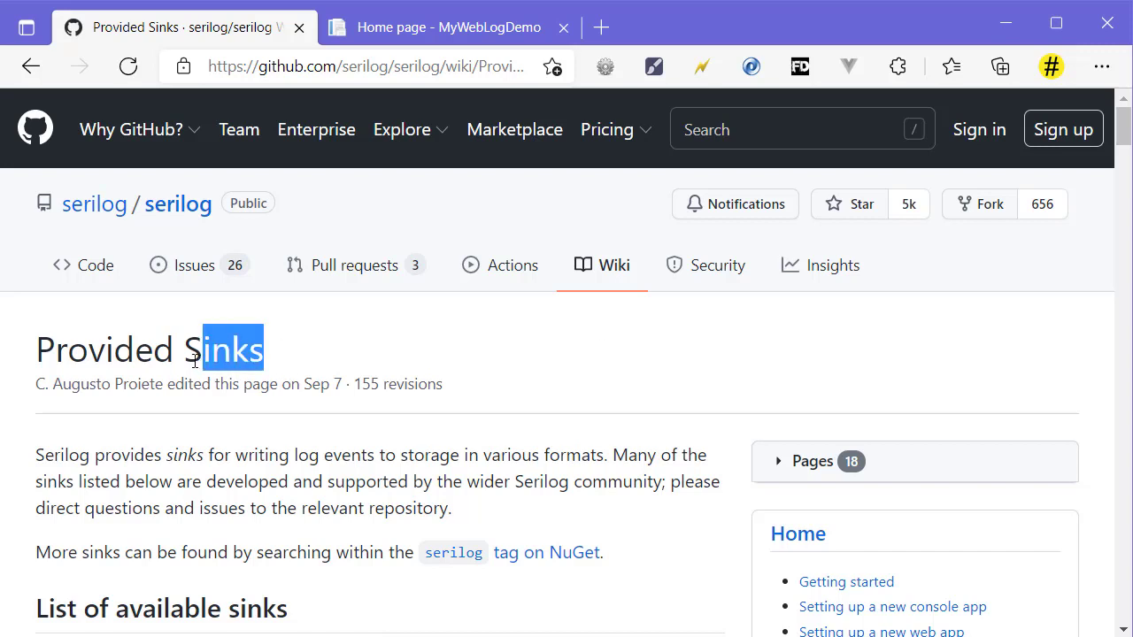
double_click(232, 348)
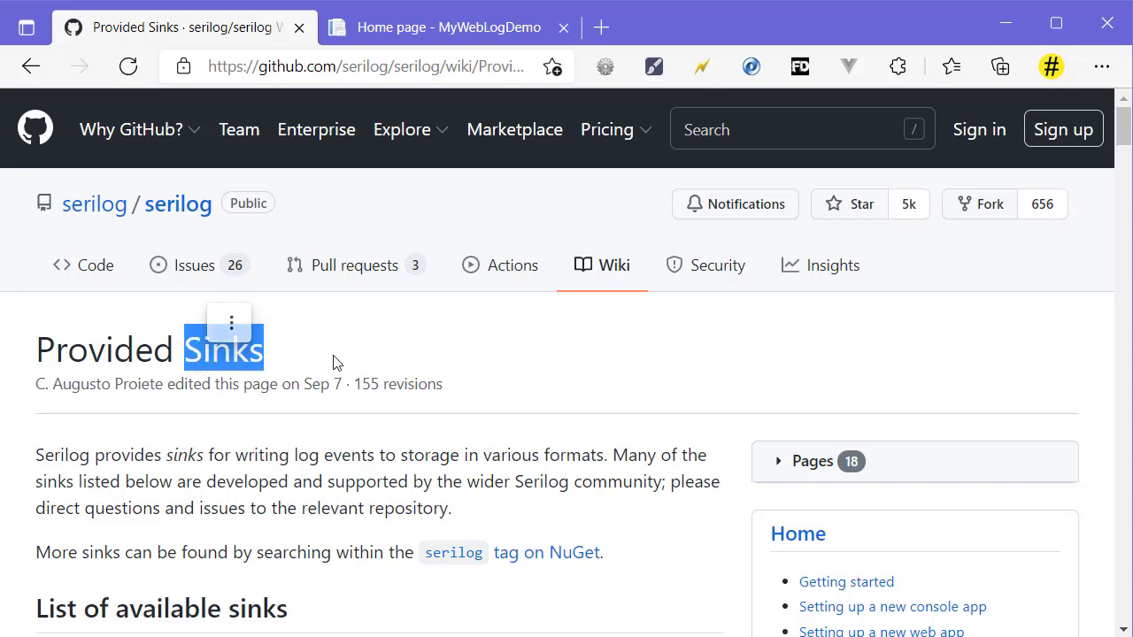
scroll("down", 3)
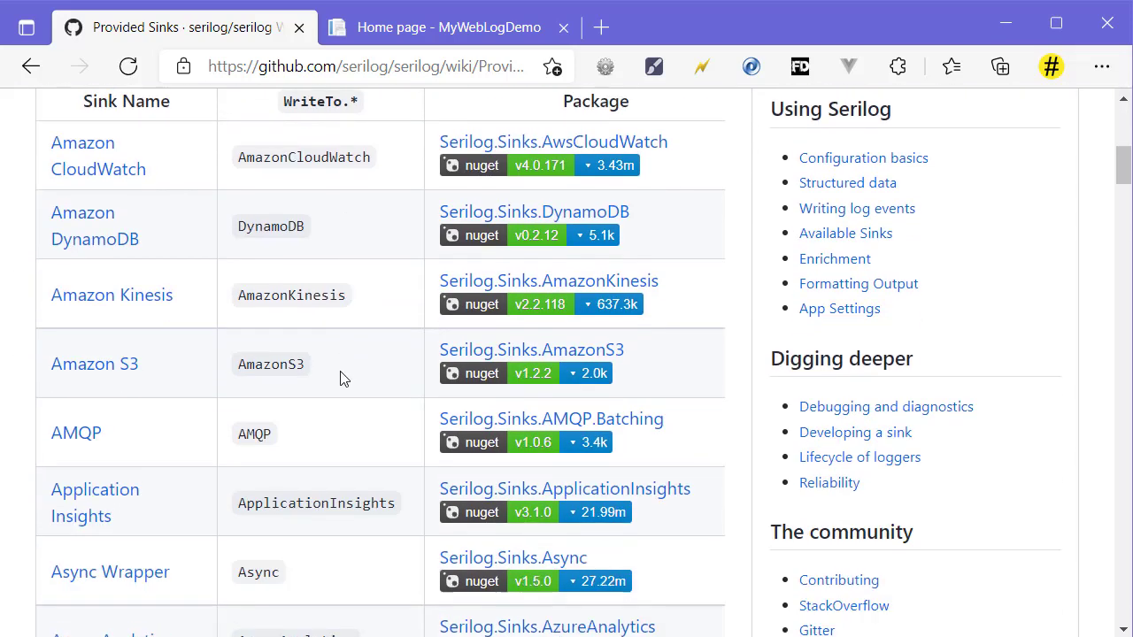
scroll("down", 3)
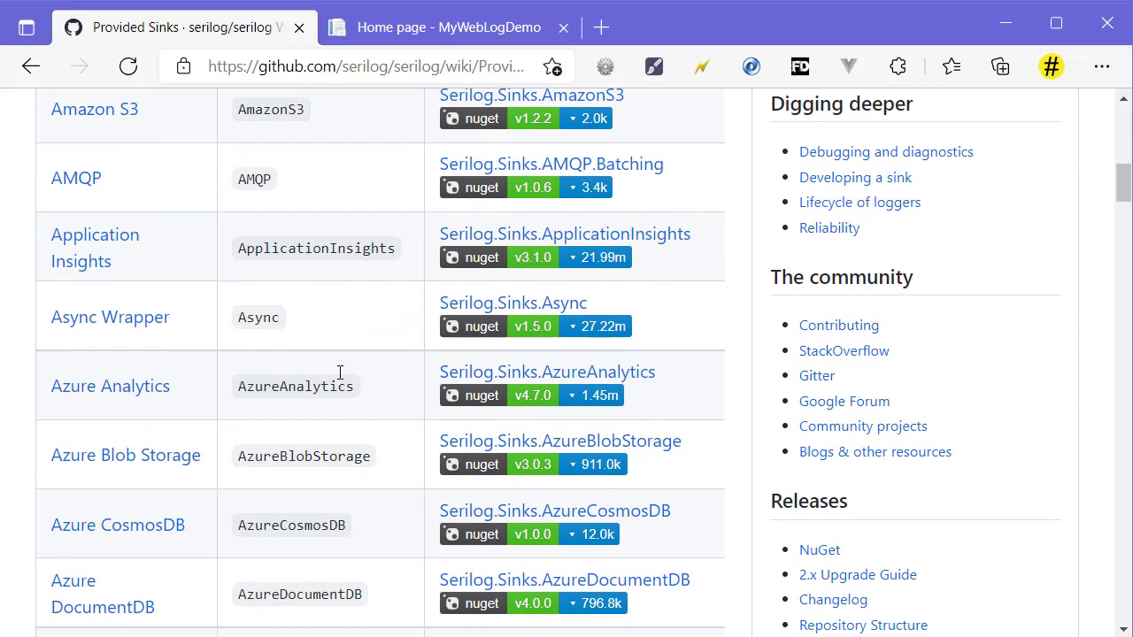
scroll("down", 3)
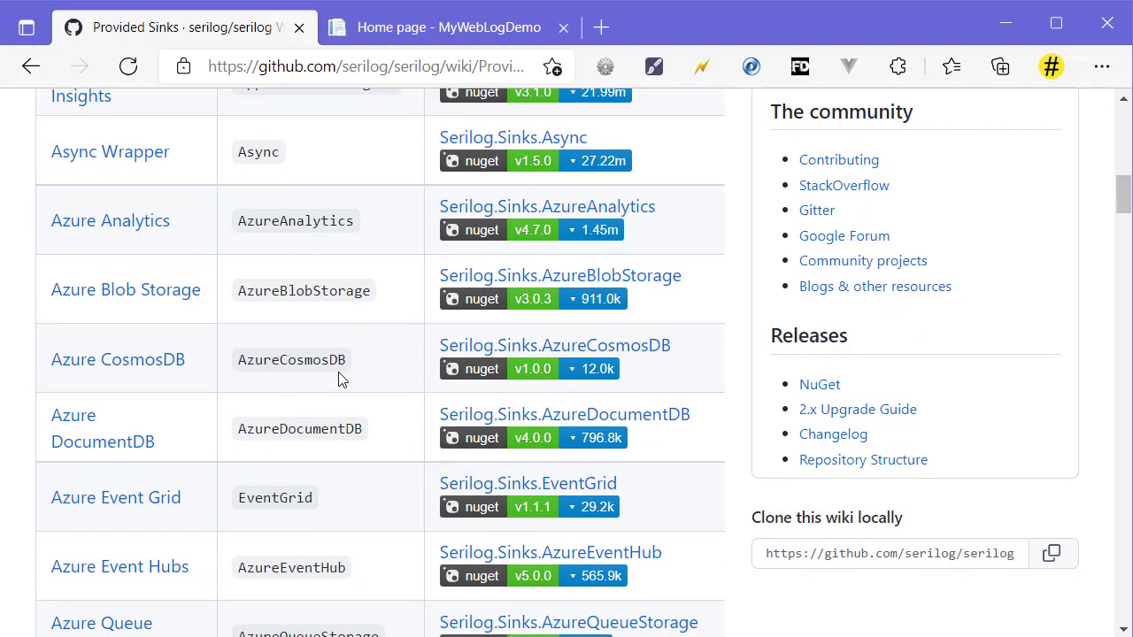
scroll("down", 3)
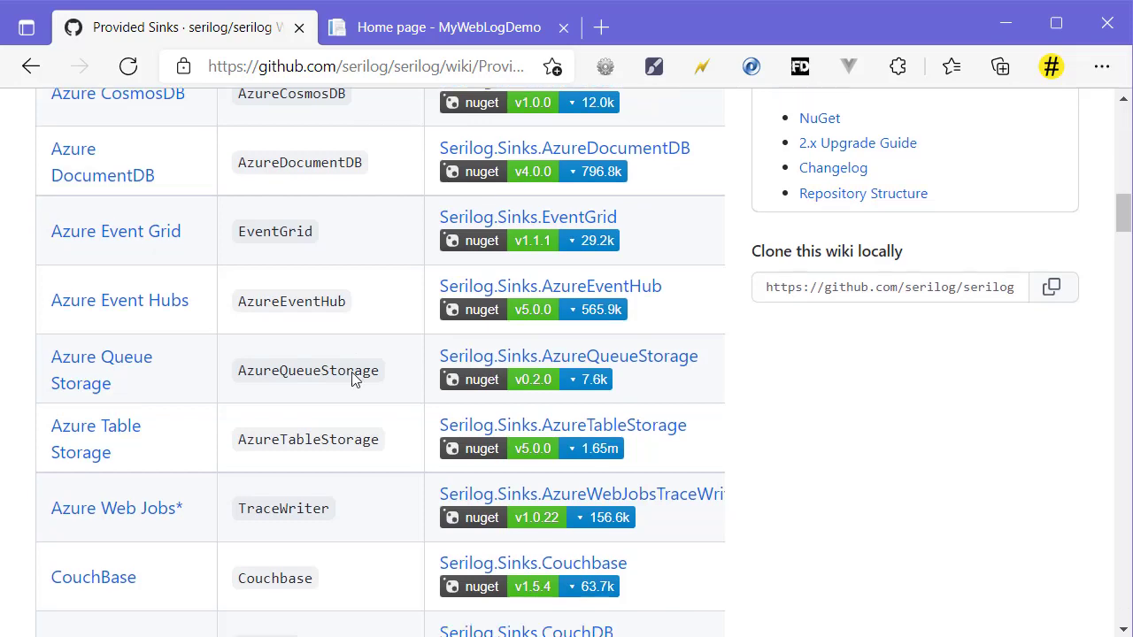
Step: Scroll the Provided Sinks table past File and MongoDB to the Serilog.Sinks.PostgreSQL row
scroll("down", 3)
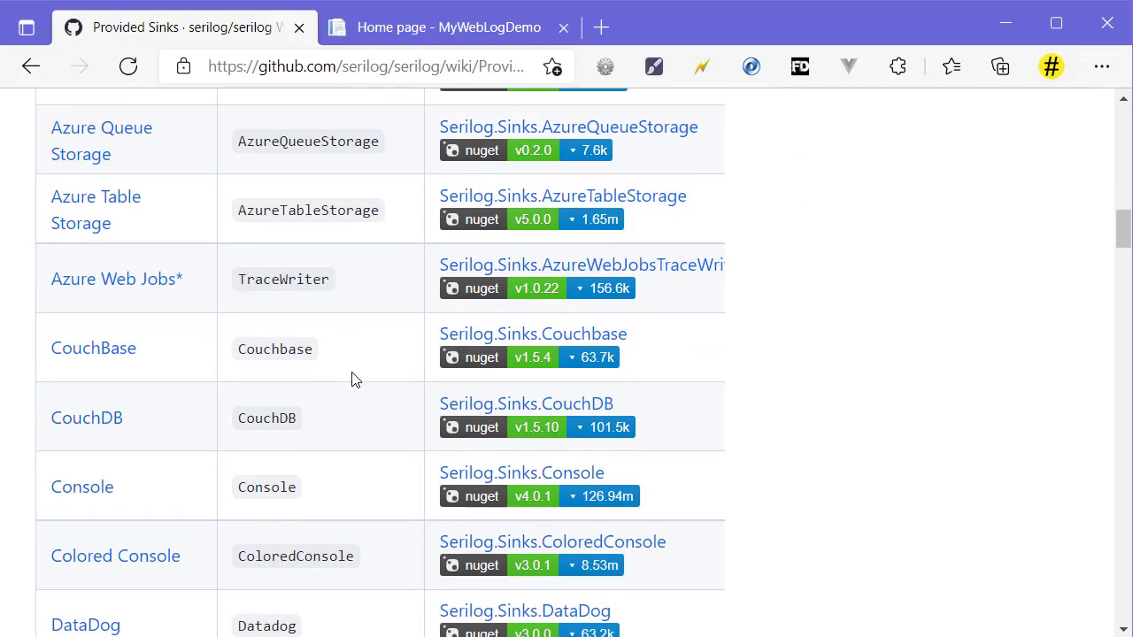
mouse_move(584, 484)
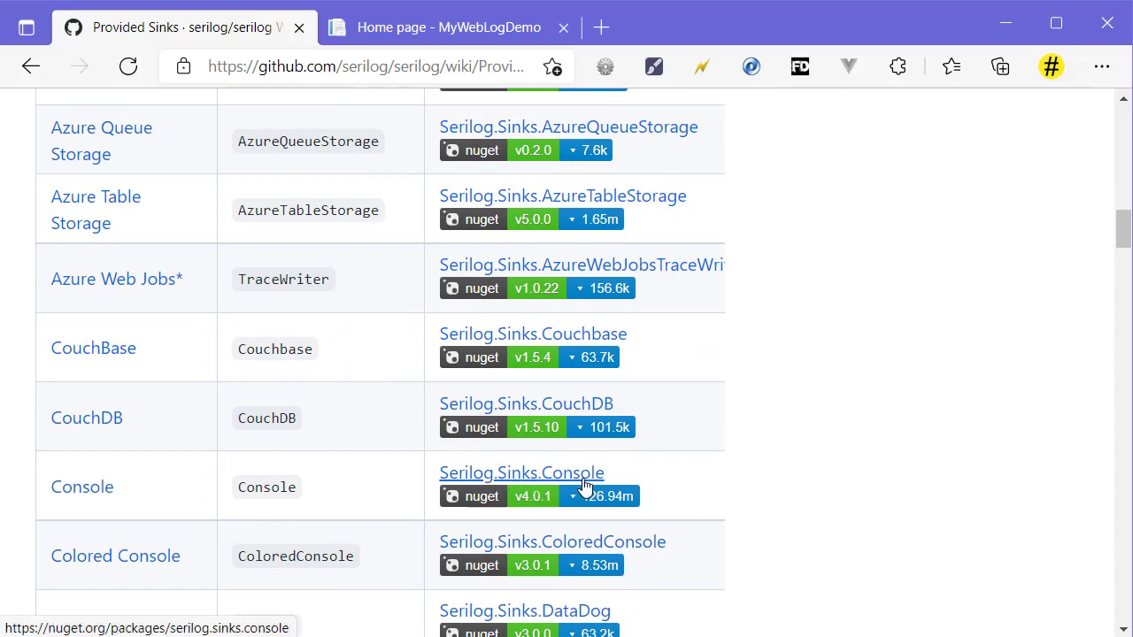
mouse_move(392, 476)
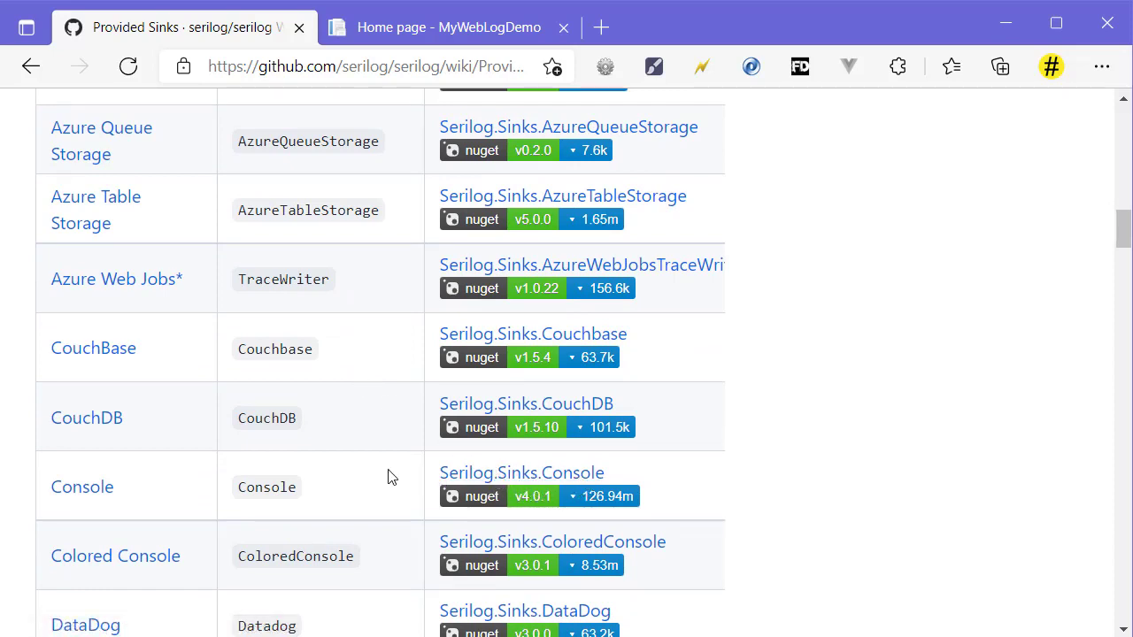
scroll("down", 3)
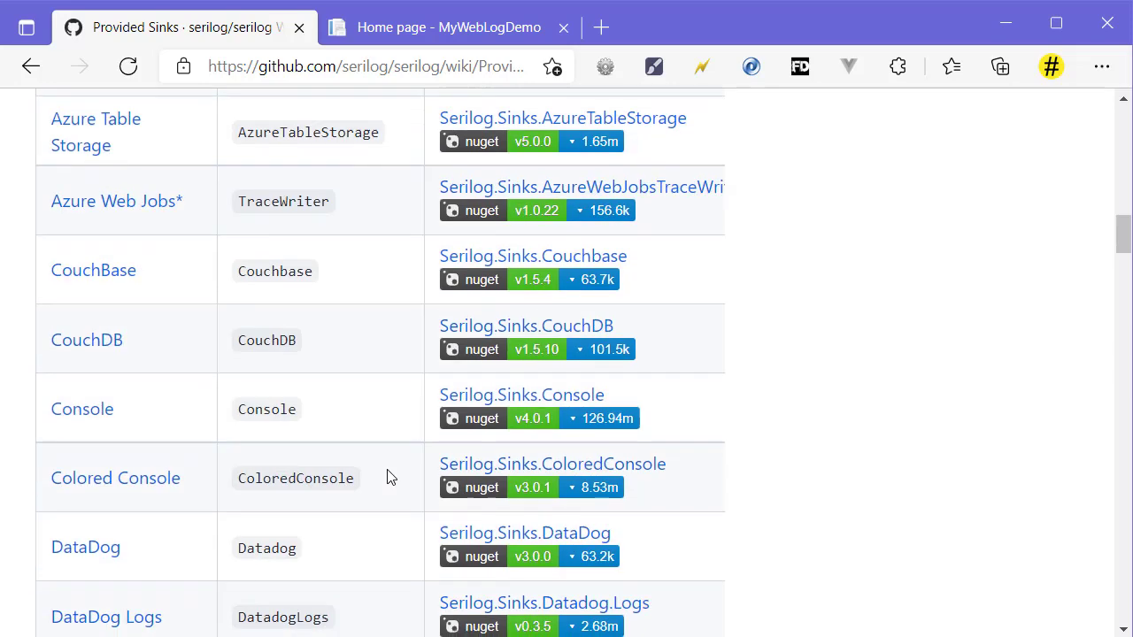
scroll("down", 3)
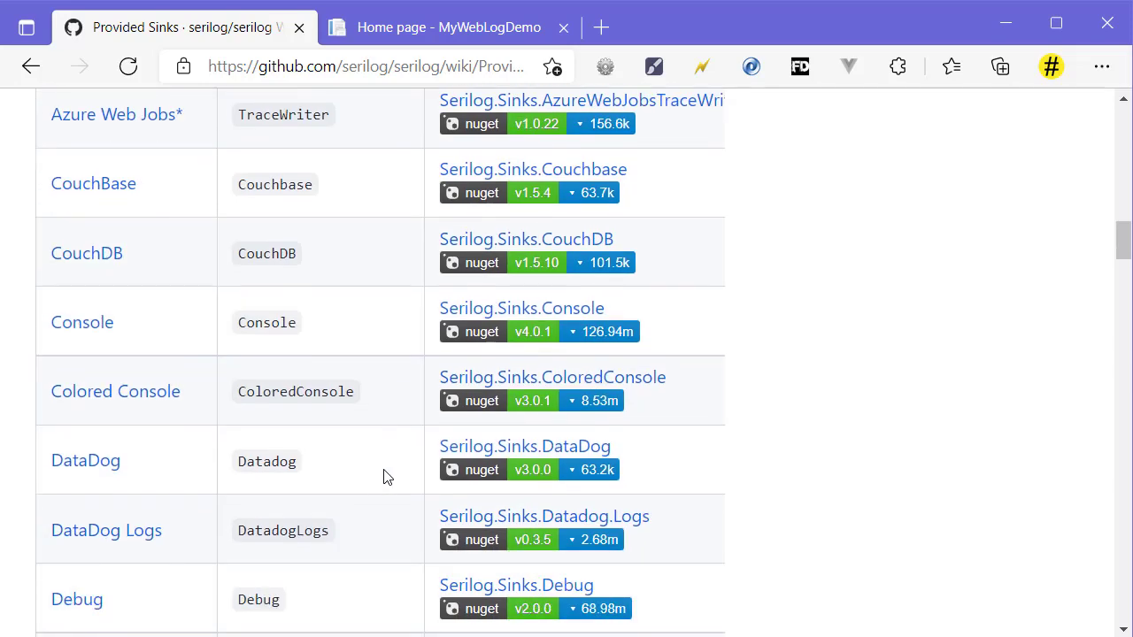
scroll("down", 3)
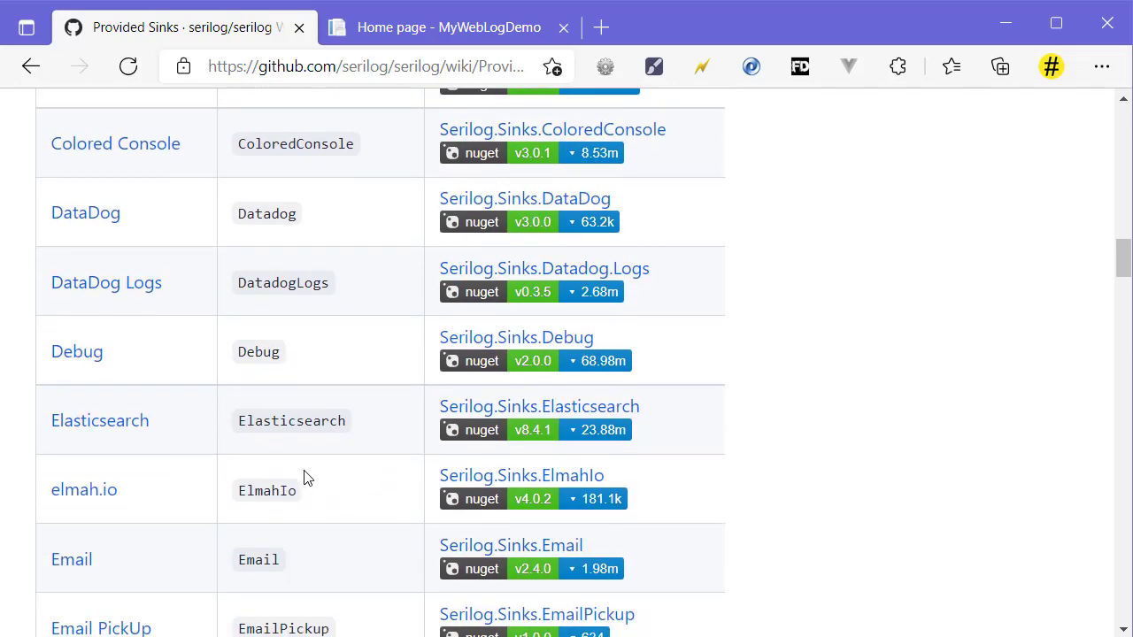
scroll("down", 3)
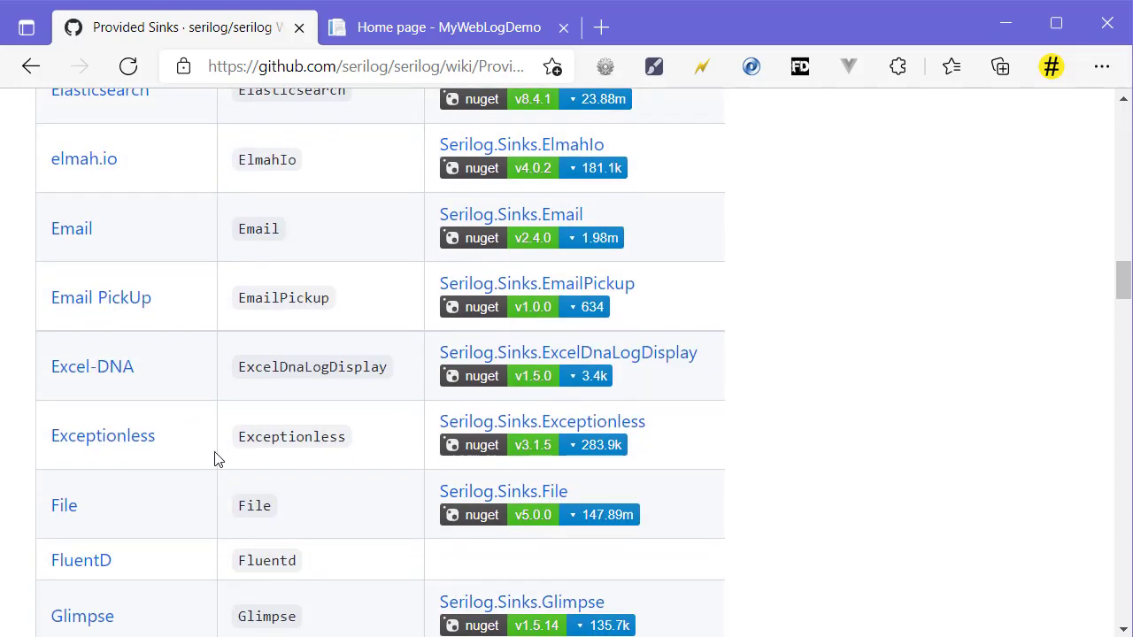
scroll("down", 3)
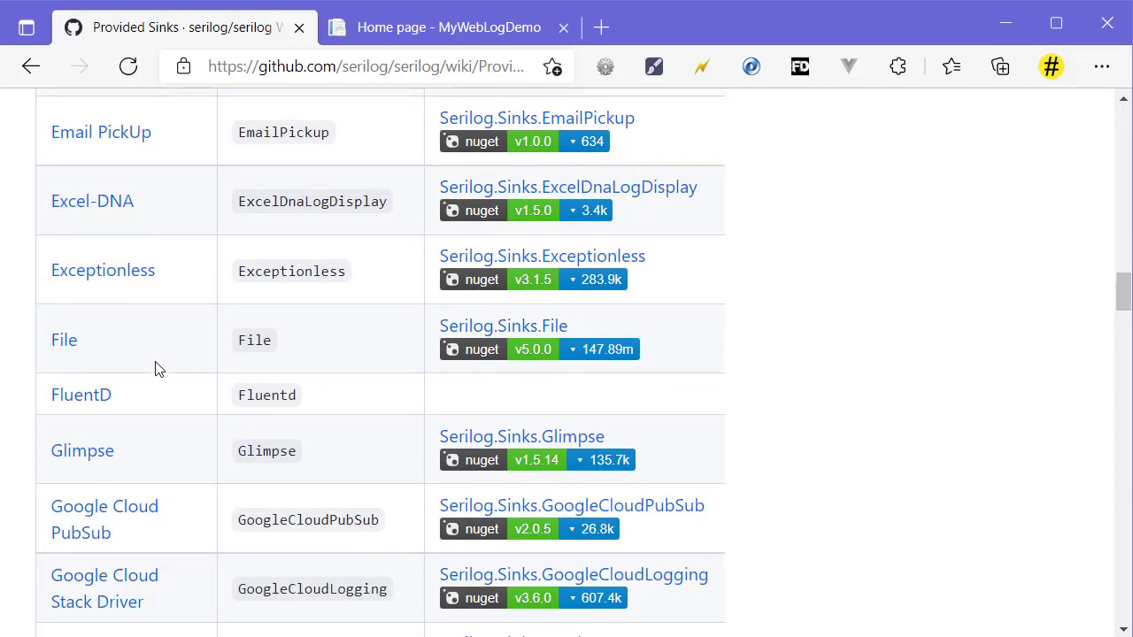
scroll("down", 3)
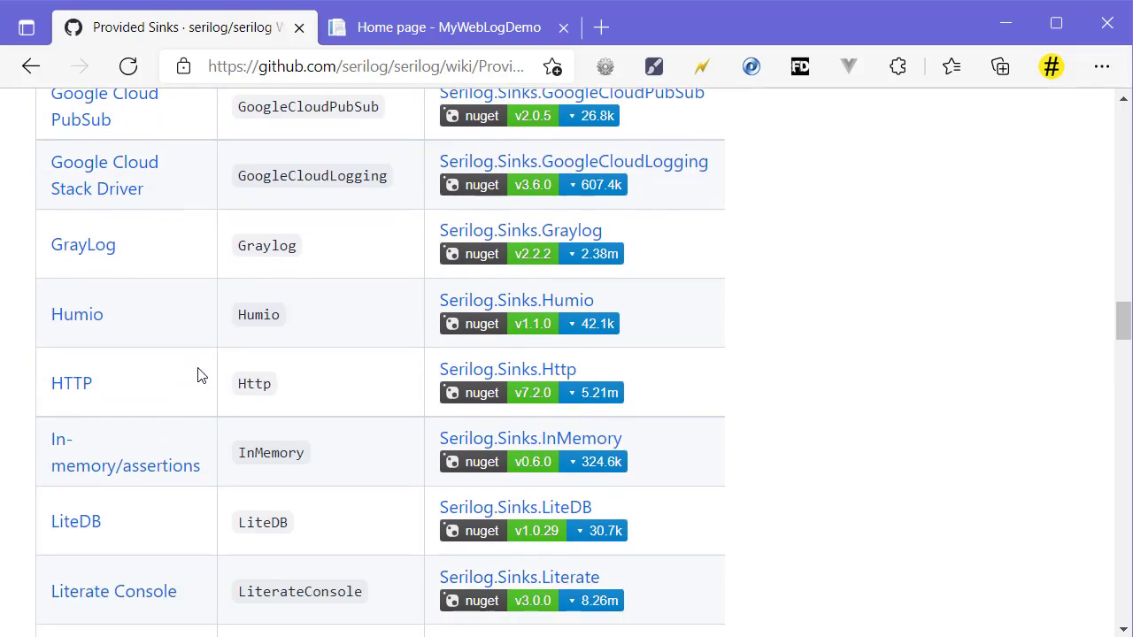
scroll("down", 3)
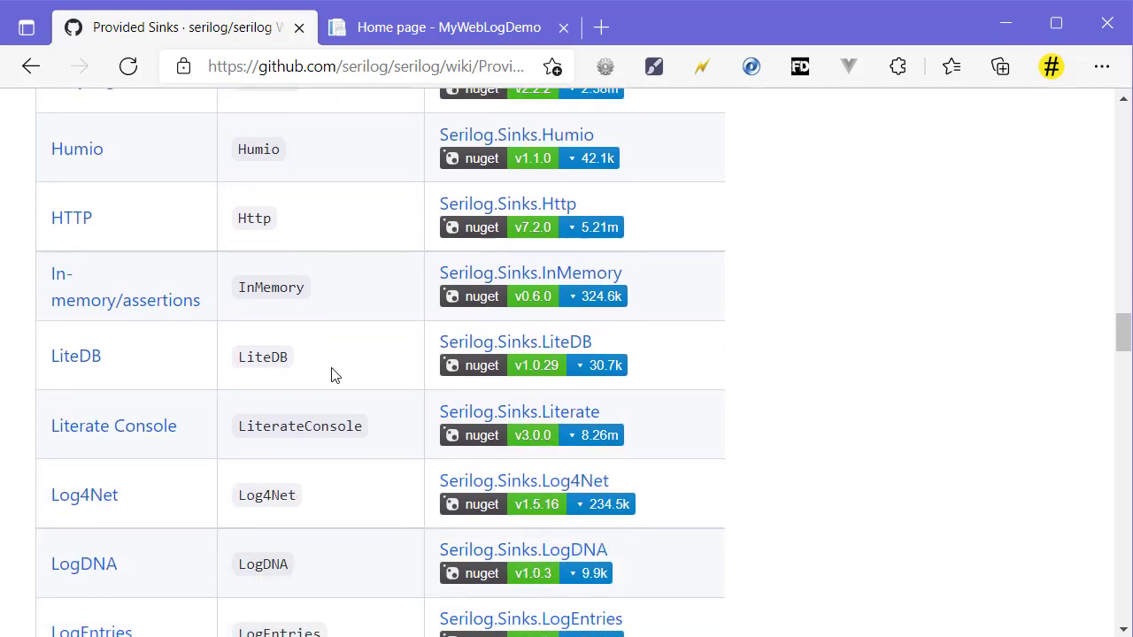
scroll("down", 3)
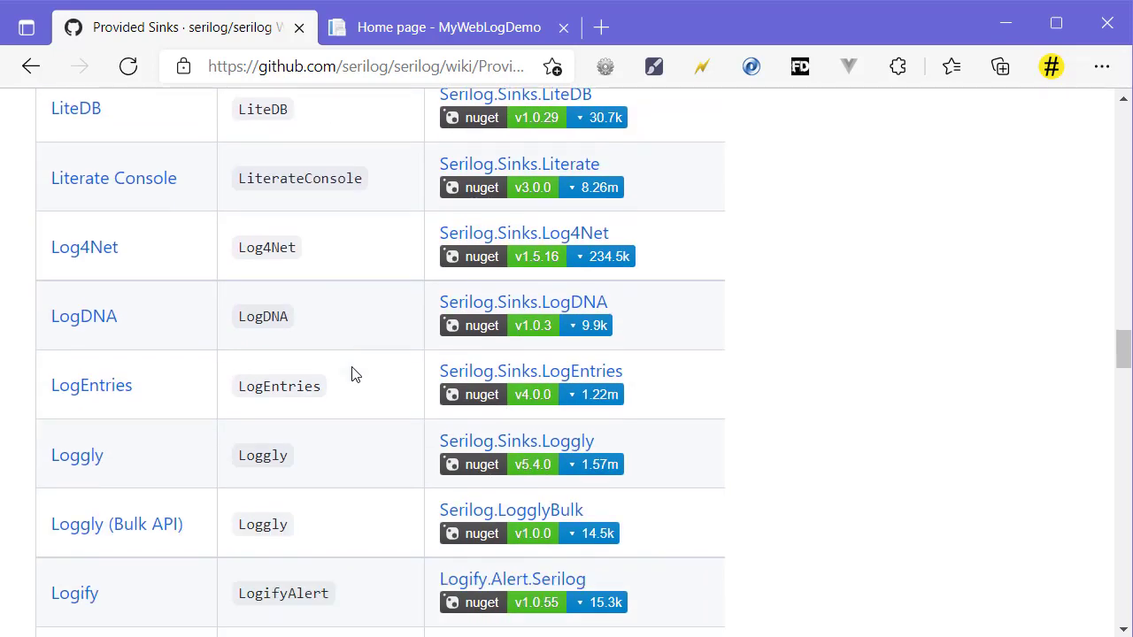
scroll("down", 3)
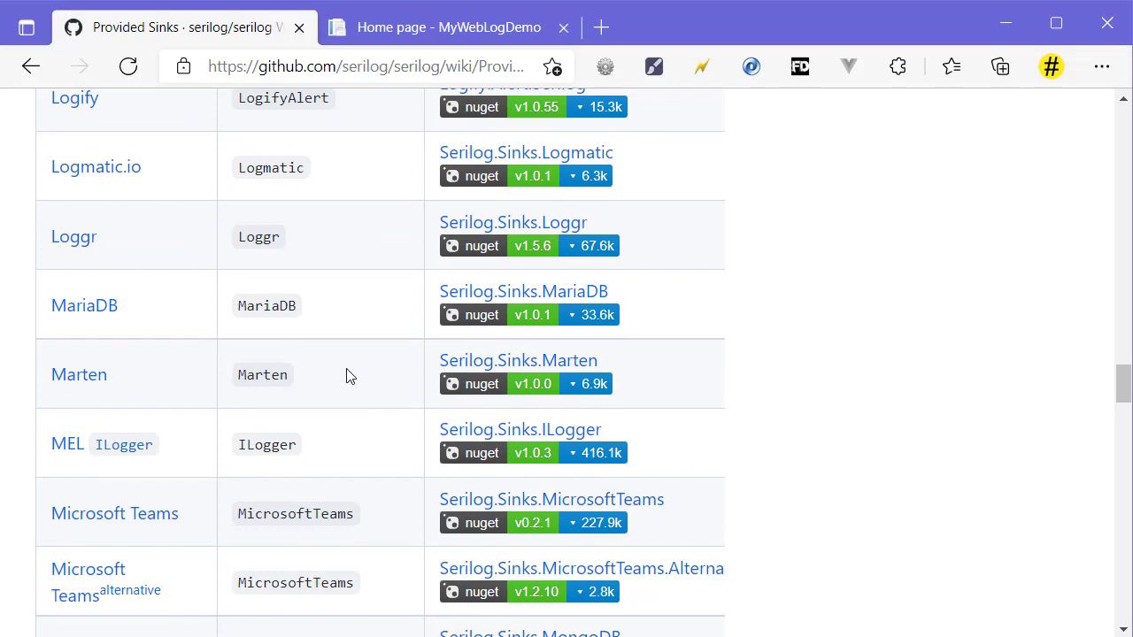
scroll("down", 3)
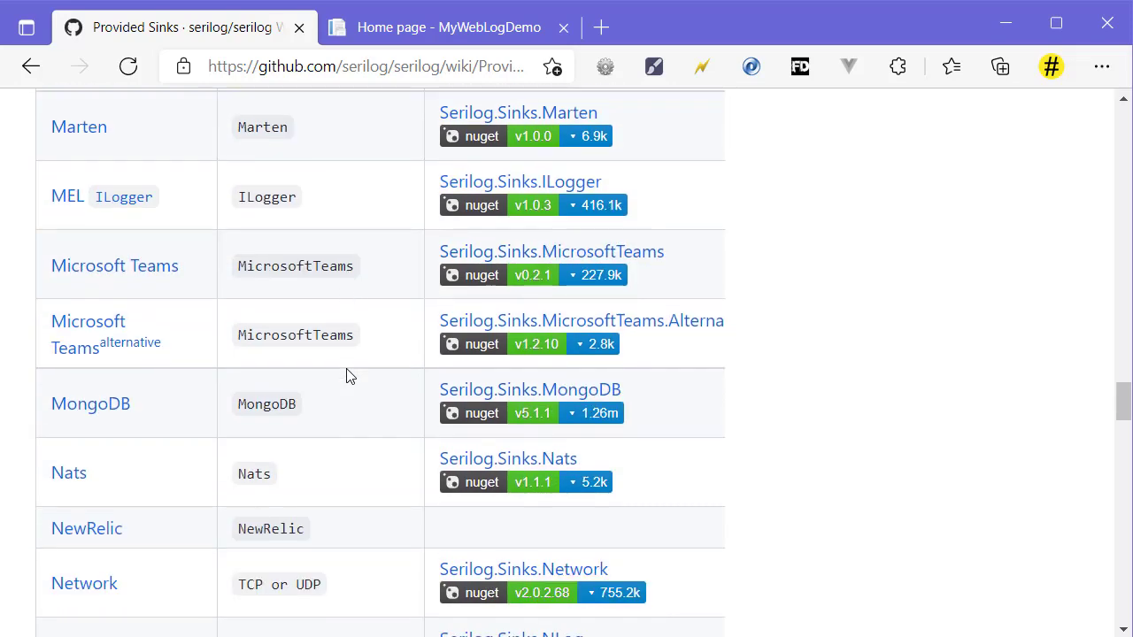
scroll("down", 3)
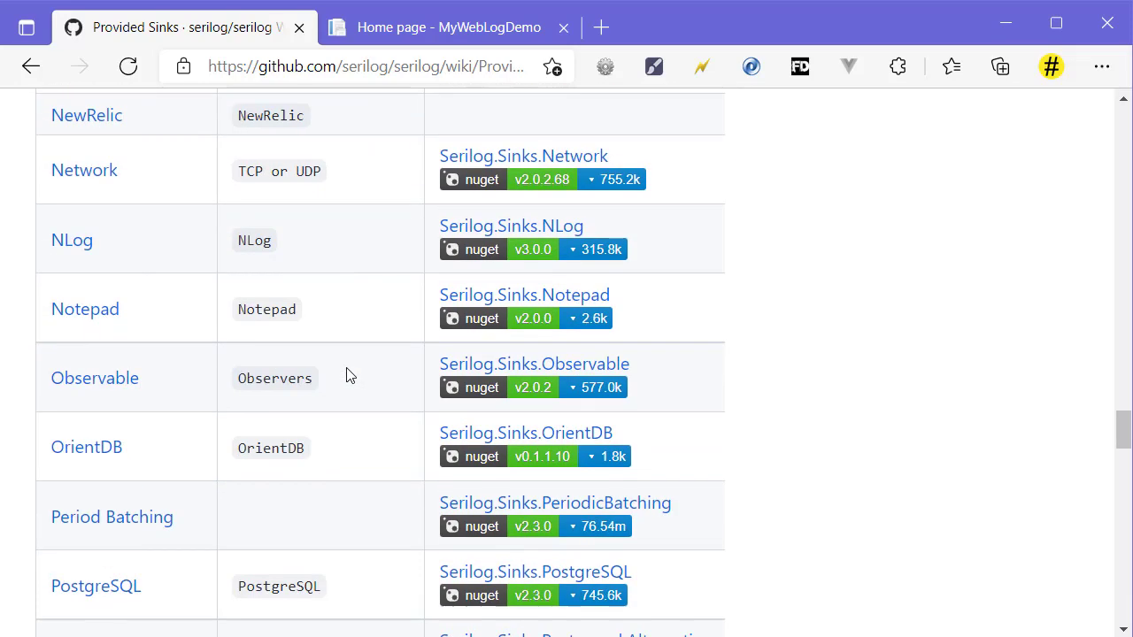
scroll("down", 3)
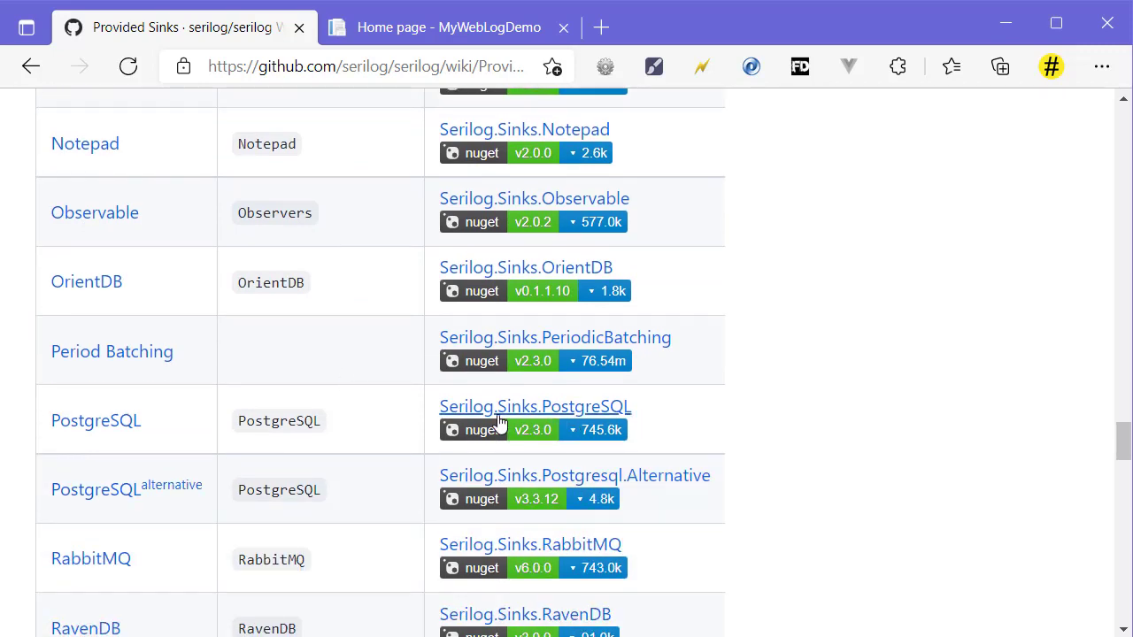
mouse_move(460, 420)
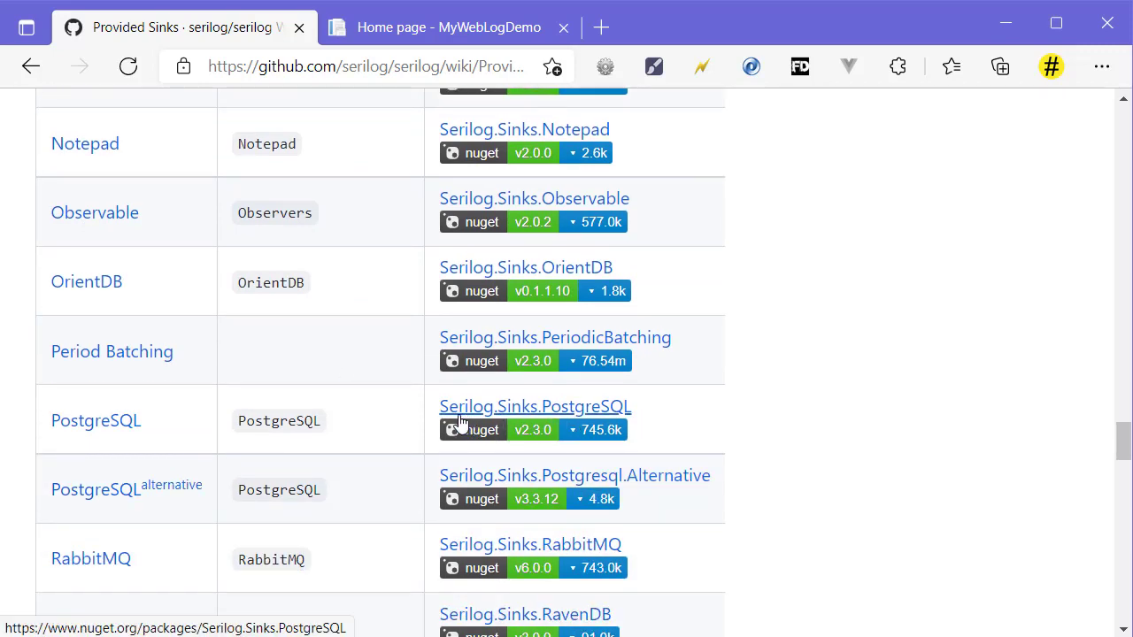
mouse_move(566, 428)
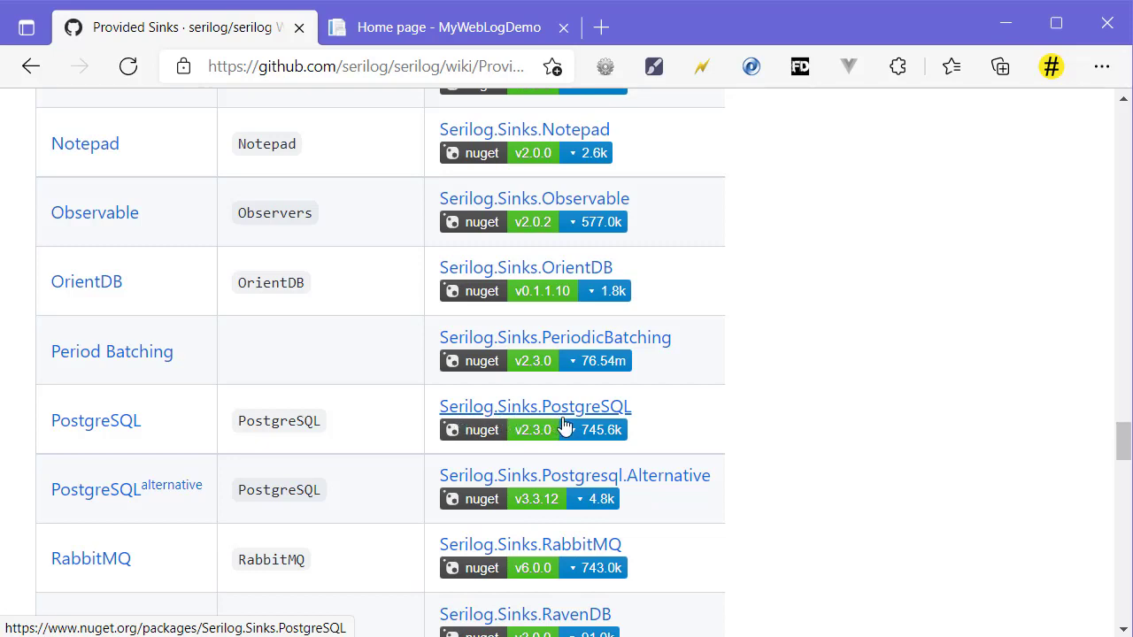
mouse_move(752, 454)
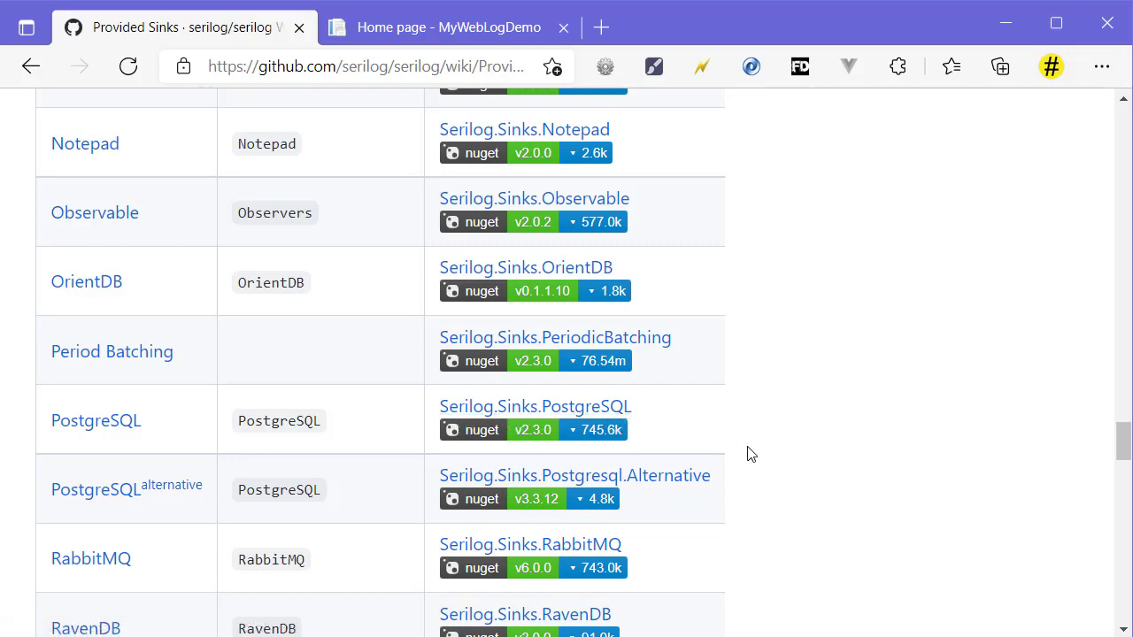
mouse_move(770, 452)
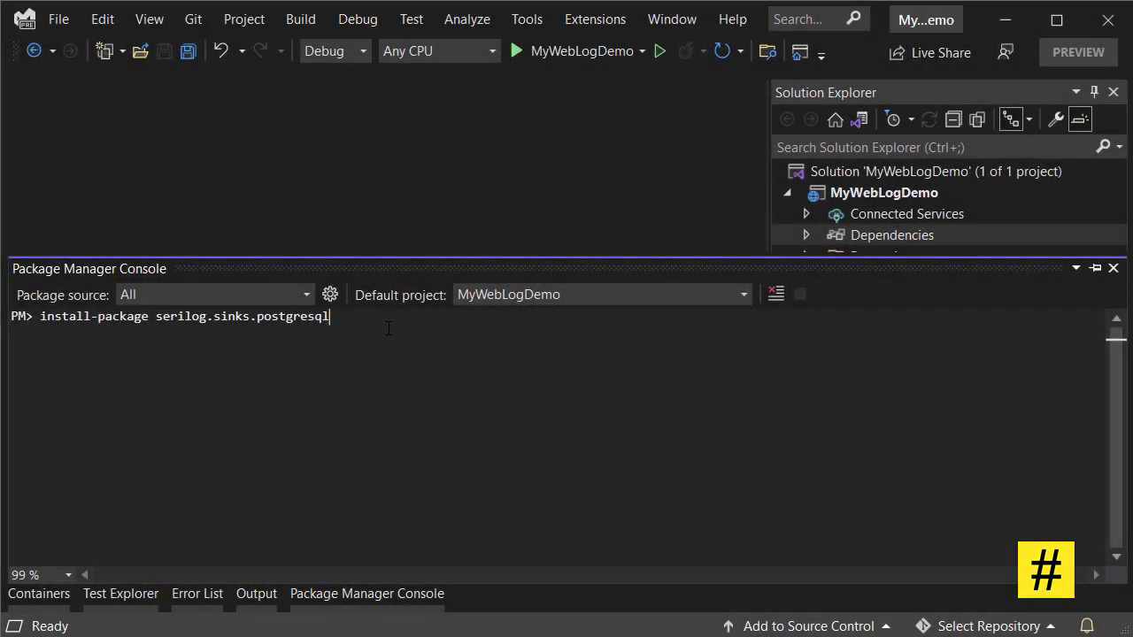
Step: Install Serilog.Sinks.PostgreSQL via Package Manager Console, close it, and select appsettings.json
key("Return")
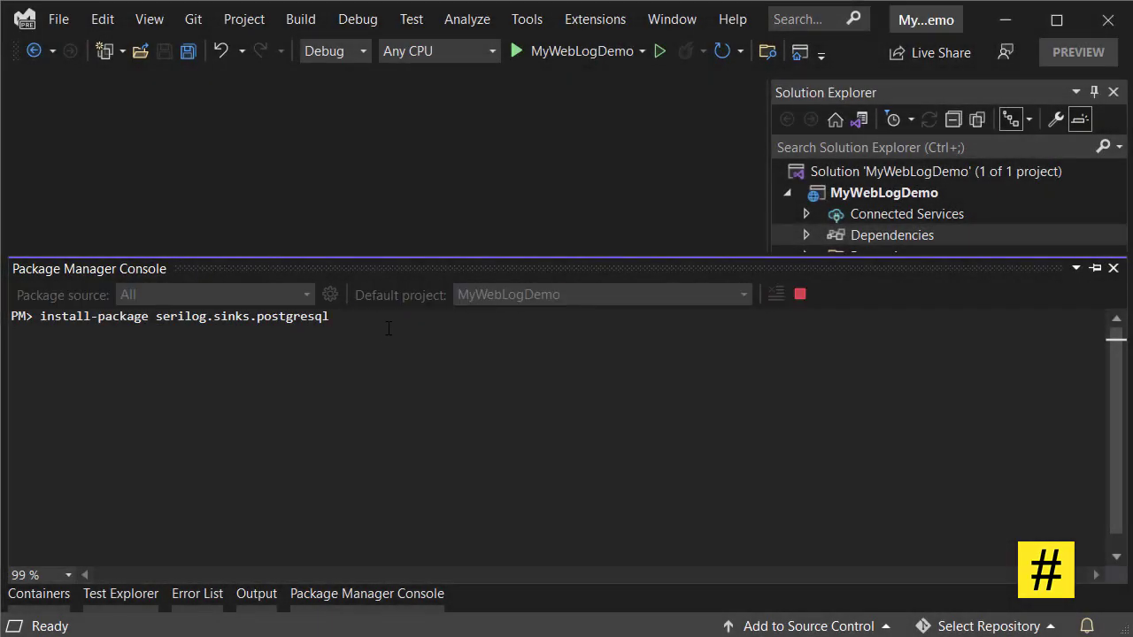
key("Return")
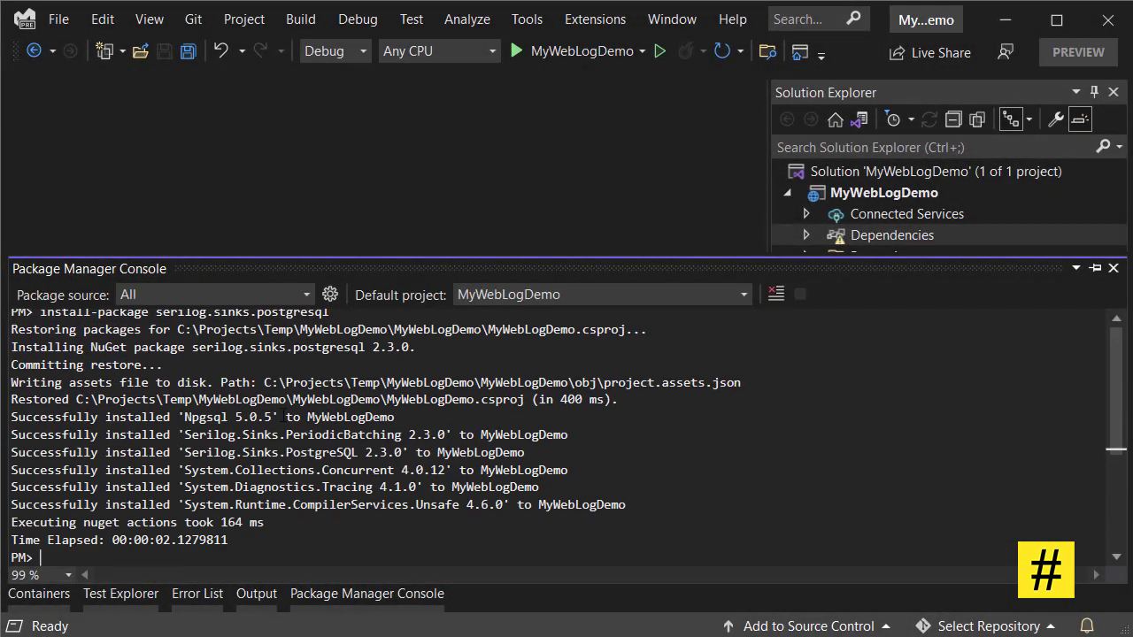
left_click(1114, 268)
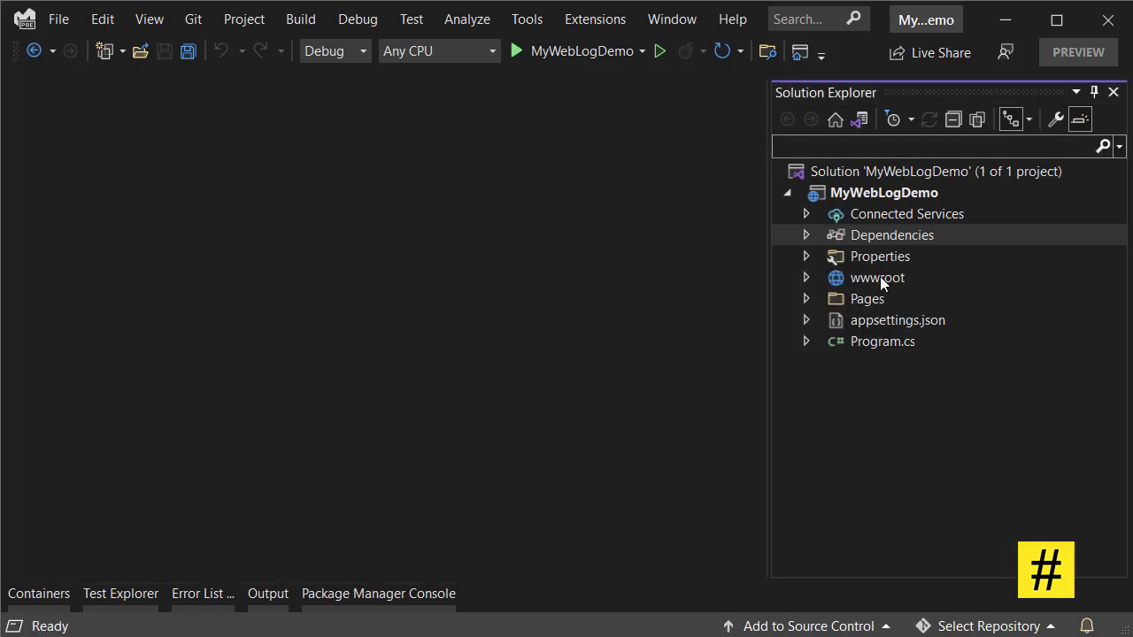
left_click(898, 319)
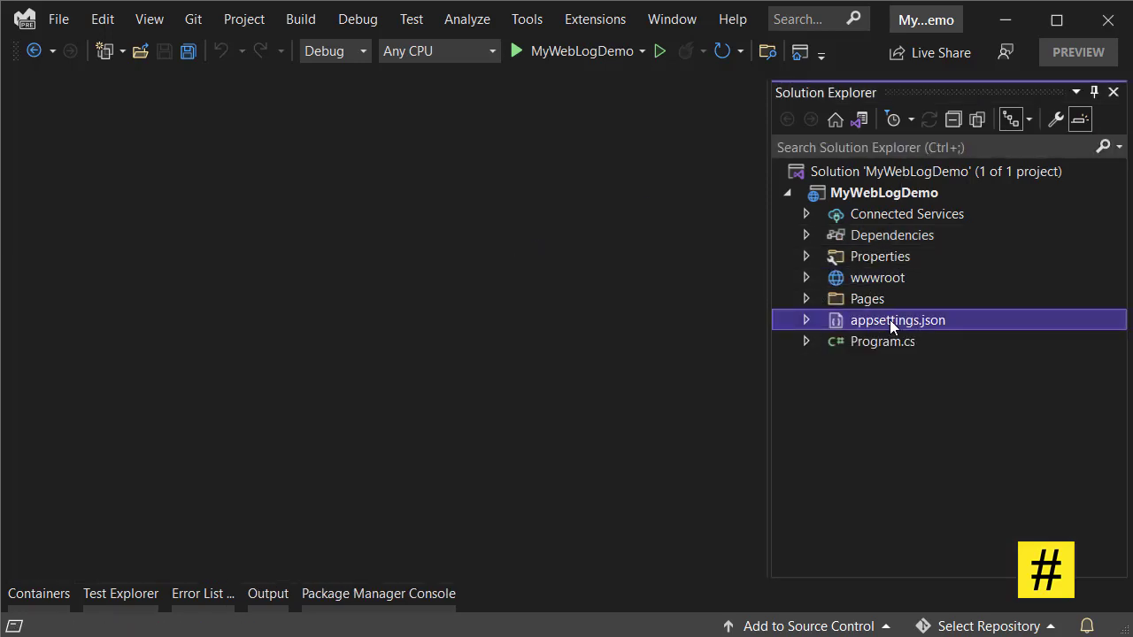
Step: Add a 'Logging' connection string for logs_db to appsettings.json, then open Program.cs
double_click(897, 320)
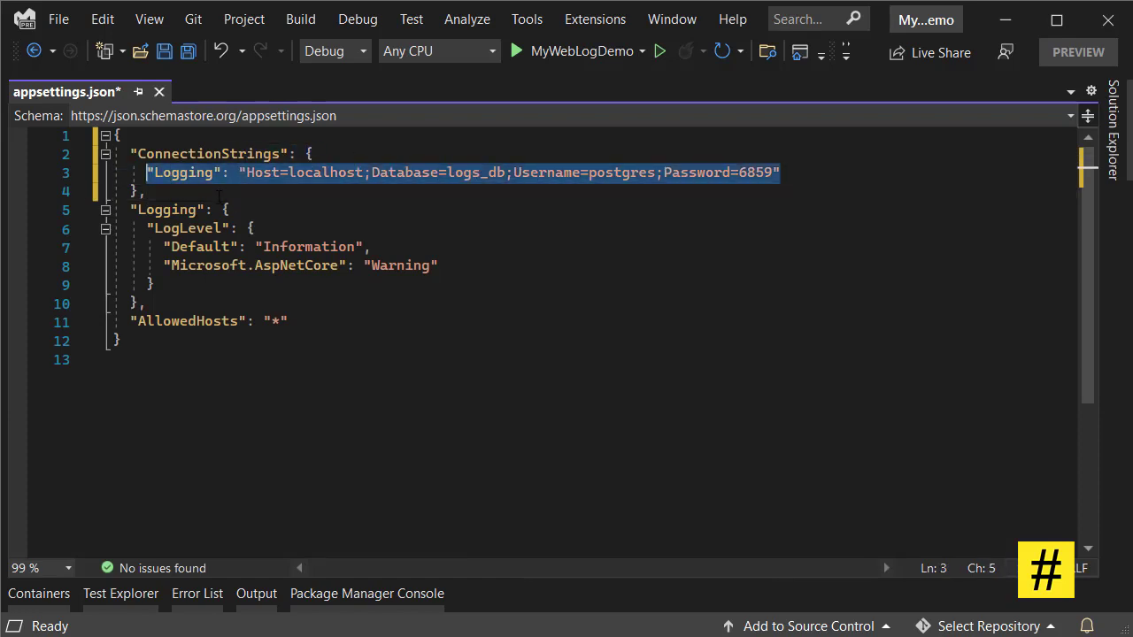
left_click(141, 192)
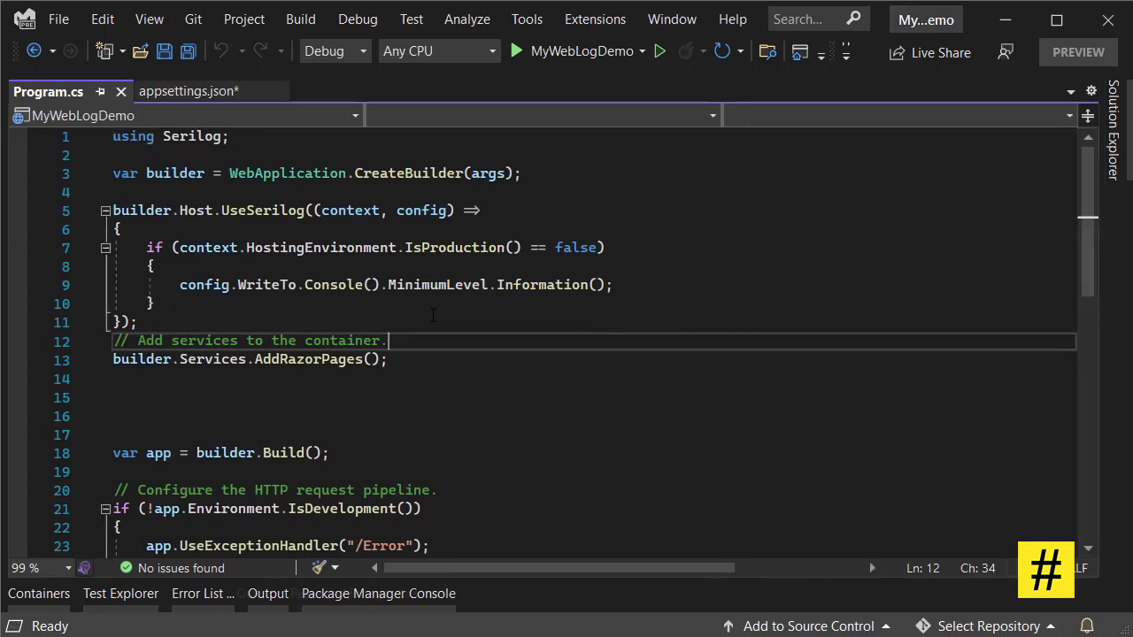
Step: Insert a new line in UseSerilog for the connection string, checking appsettings.json
left_click(120, 229)
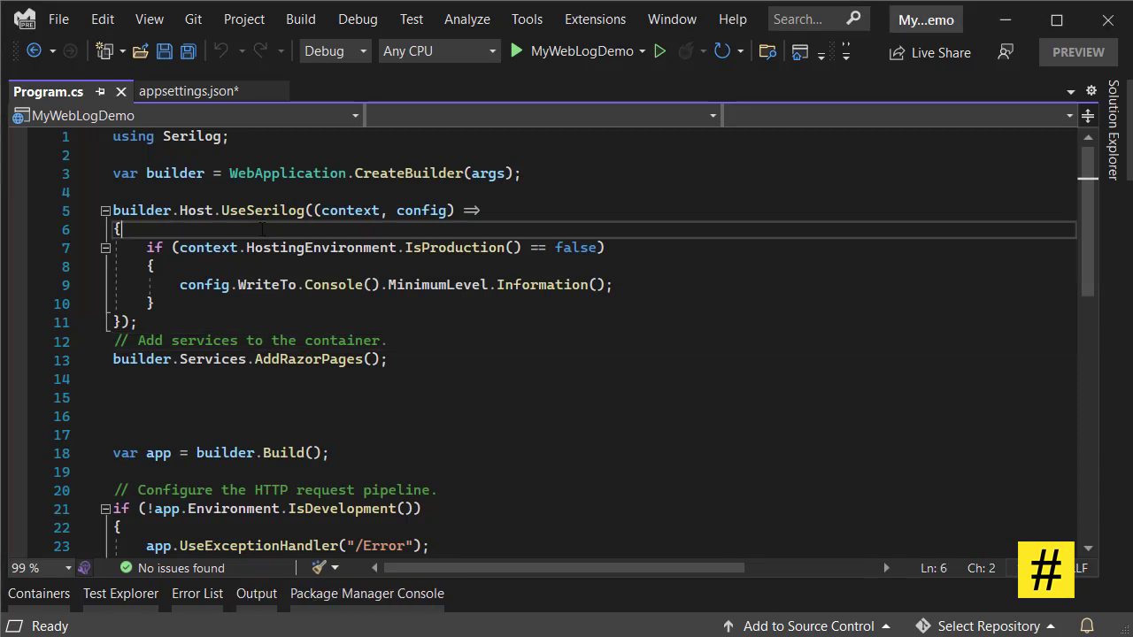
key("enter")
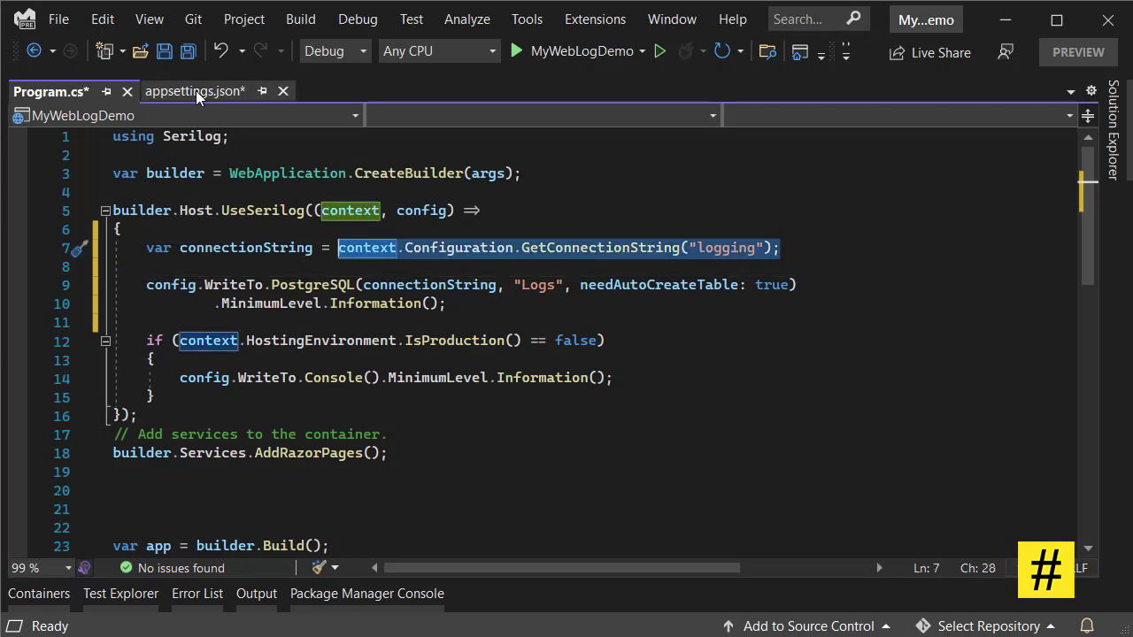
left_click(193, 91)
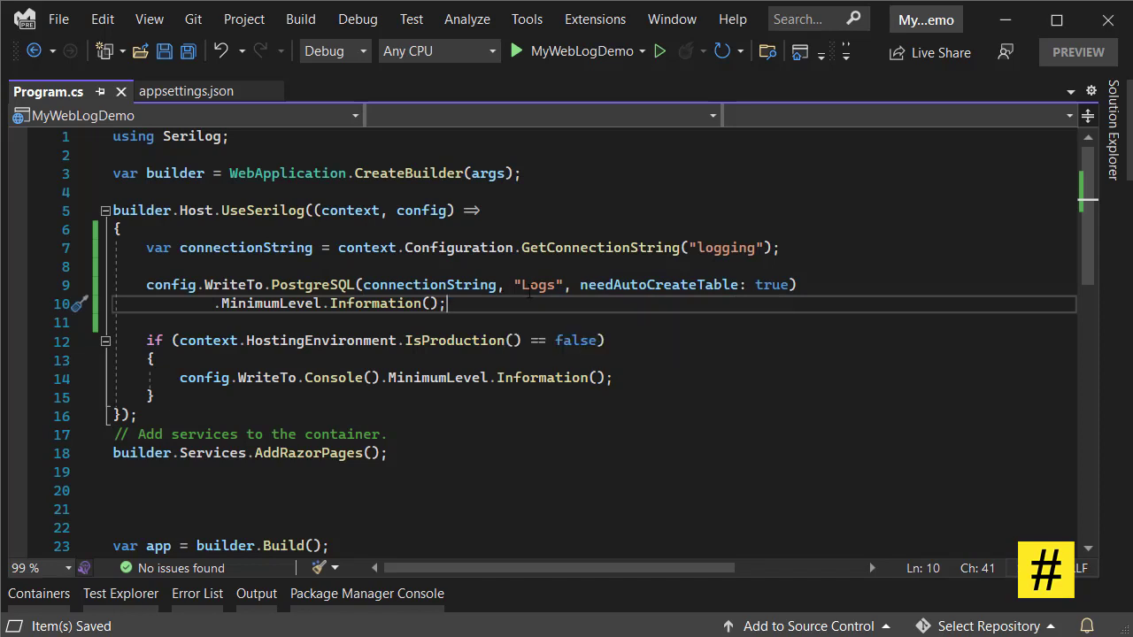
Step: Add WriteTo.PostgreSQL with the "Logs" table and needAutoCreateTable, then save
double_click(537, 284)
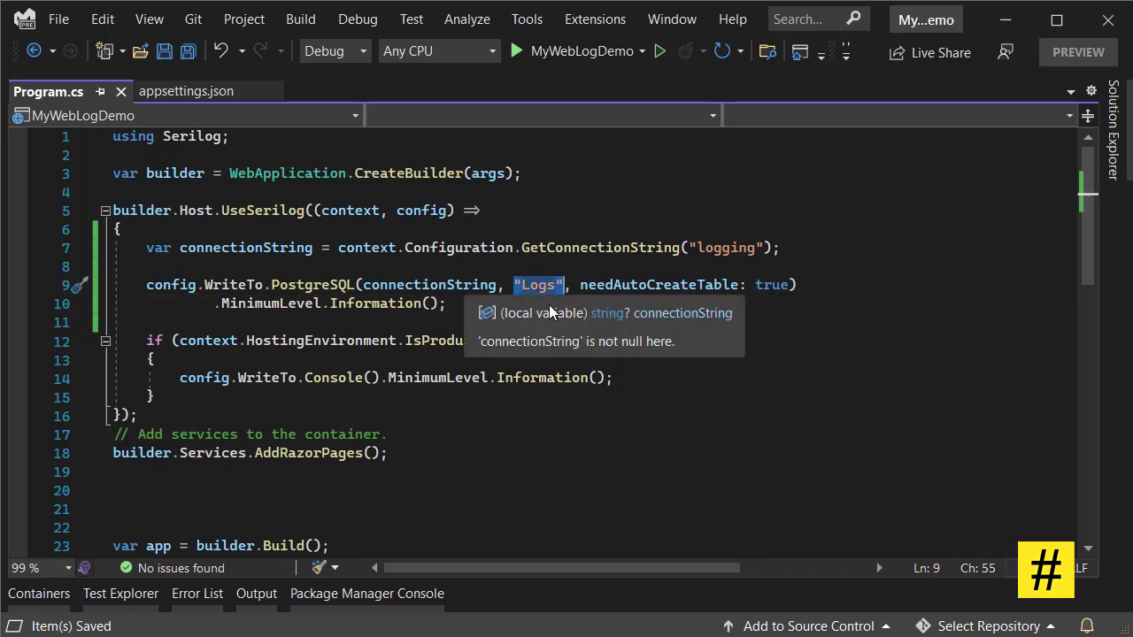
mouse_move(660, 285)
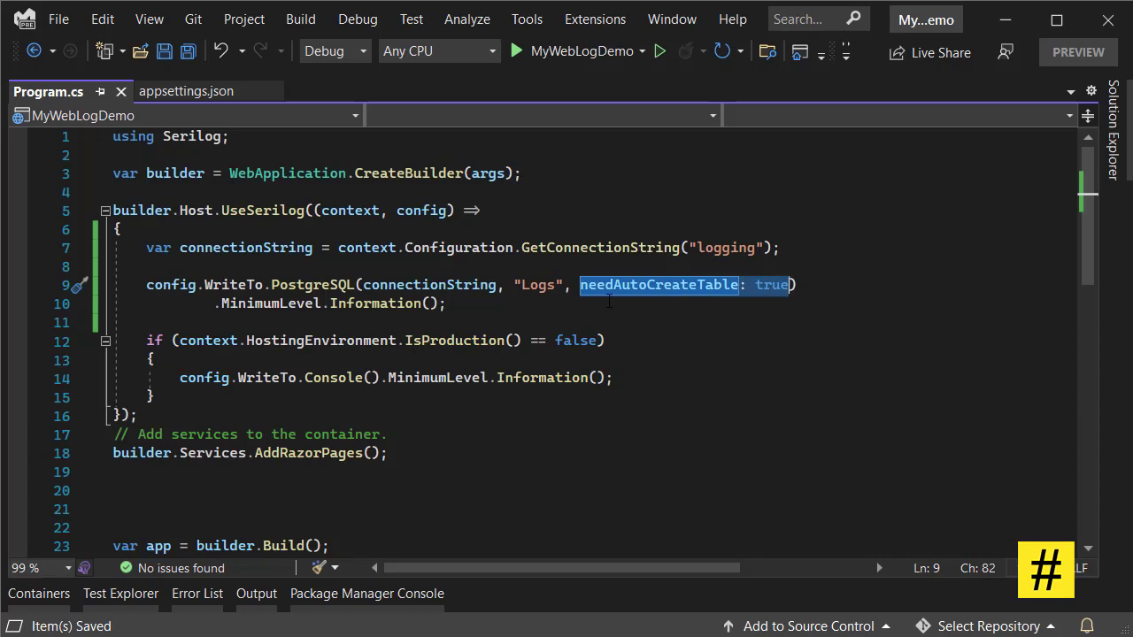
left_click(447, 303)
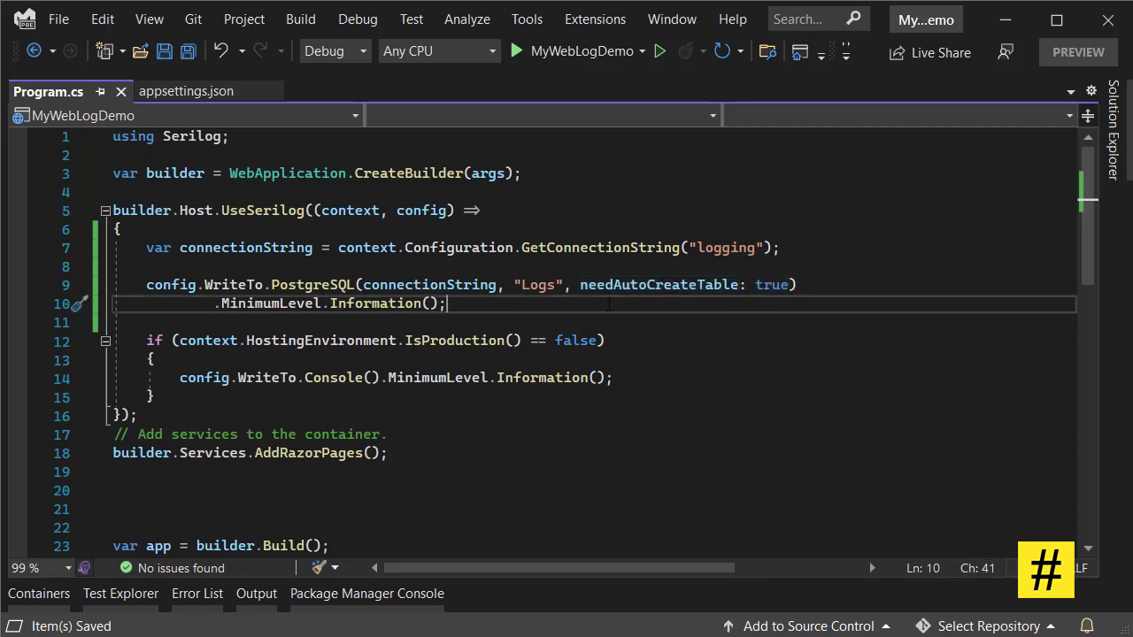
double_click(538, 285)
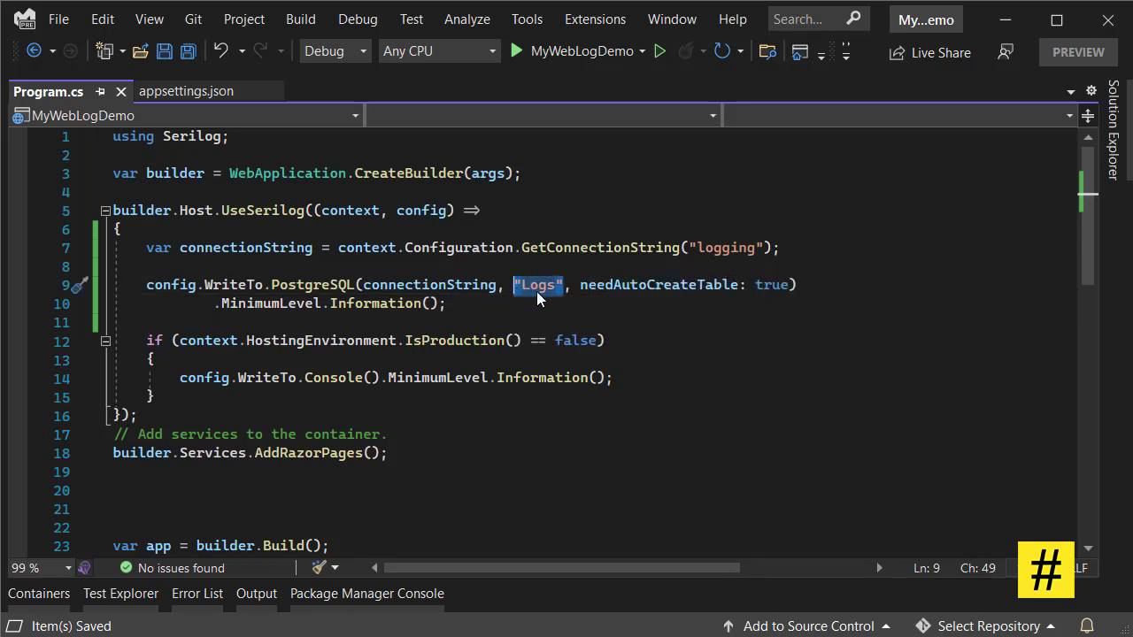
mouse_move(538, 284)
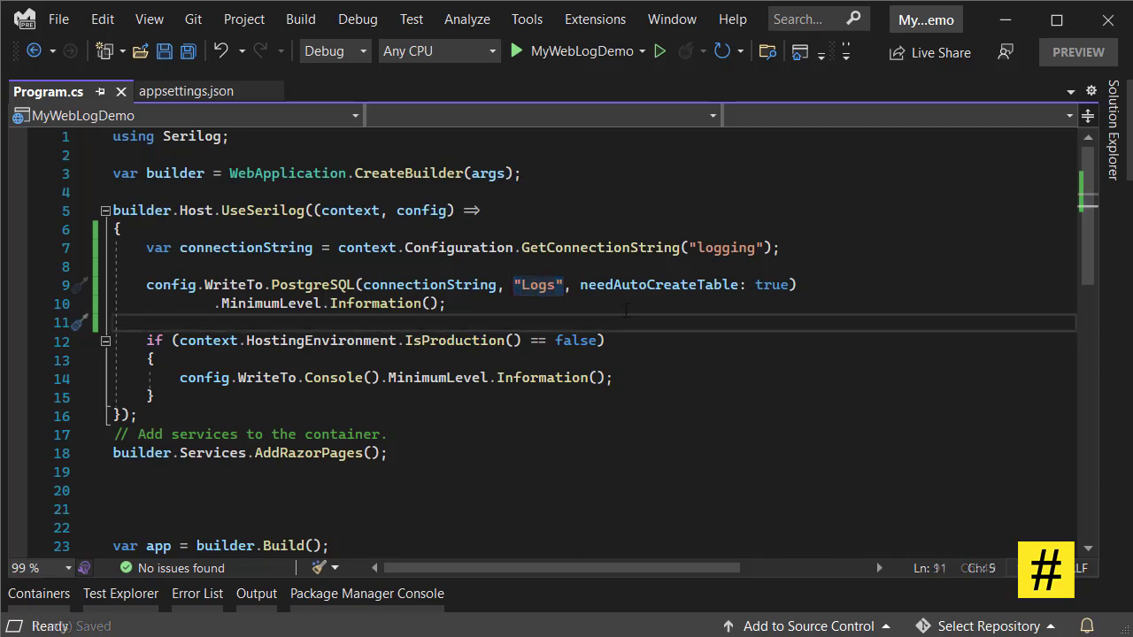
Step: Build and run MyWebLogDemo so its Welcome page opens in Edge
left_click(516, 50)
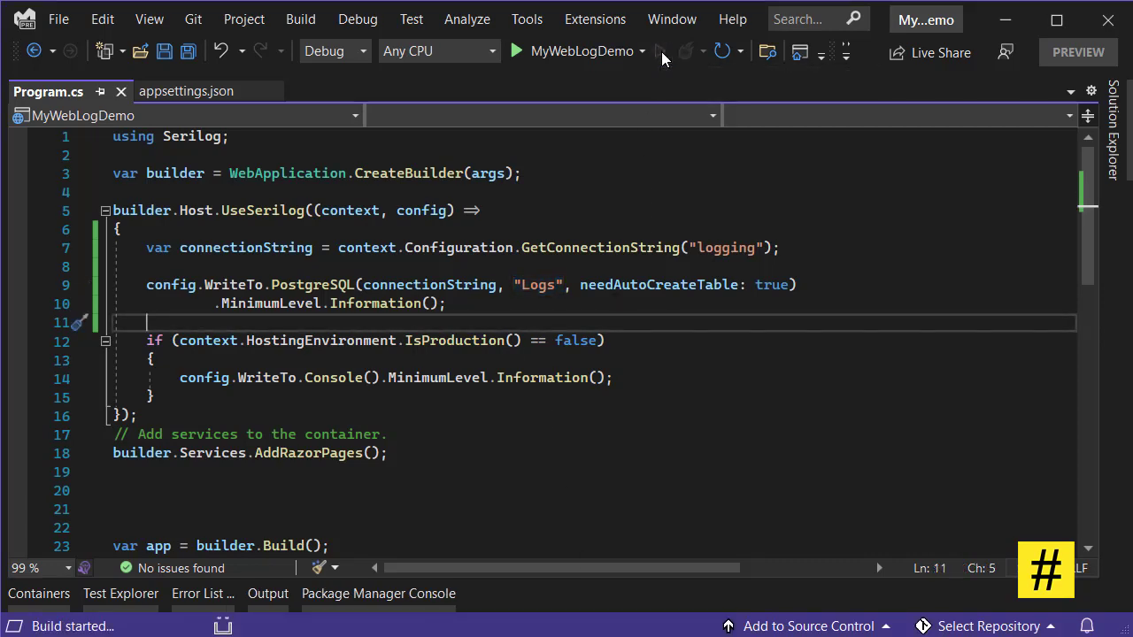
mouse_move(775, 150)
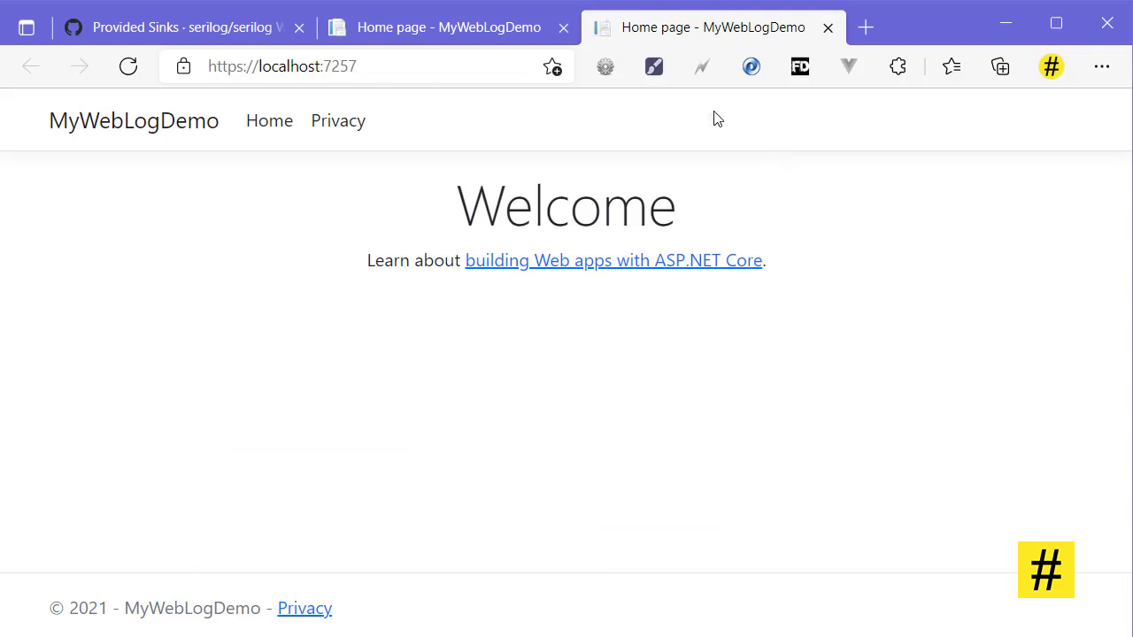
mouse_move(237, 267)
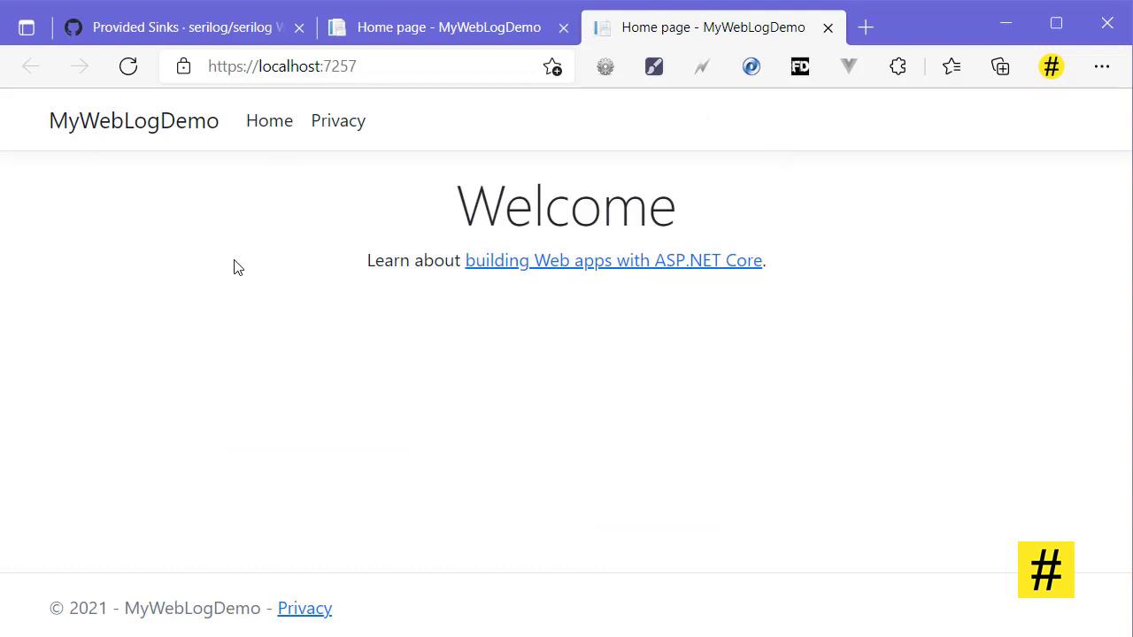
mouse_move(316, 506)
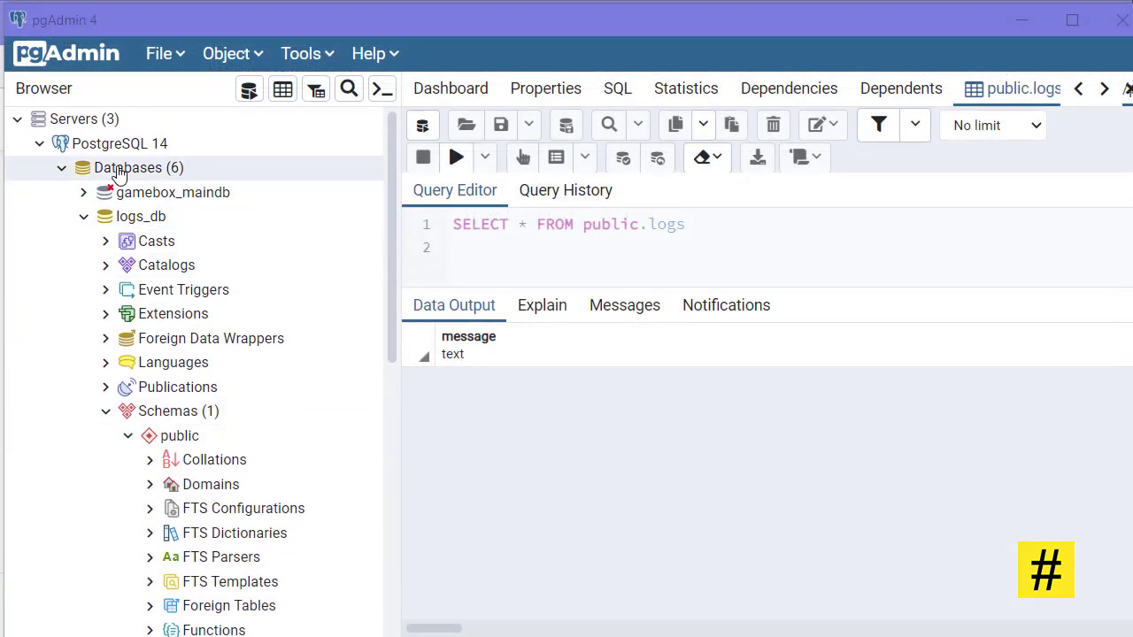
Step: Select the auto-created logs table under logs_db > Schemas > public > Tables
left_click(140, 216)
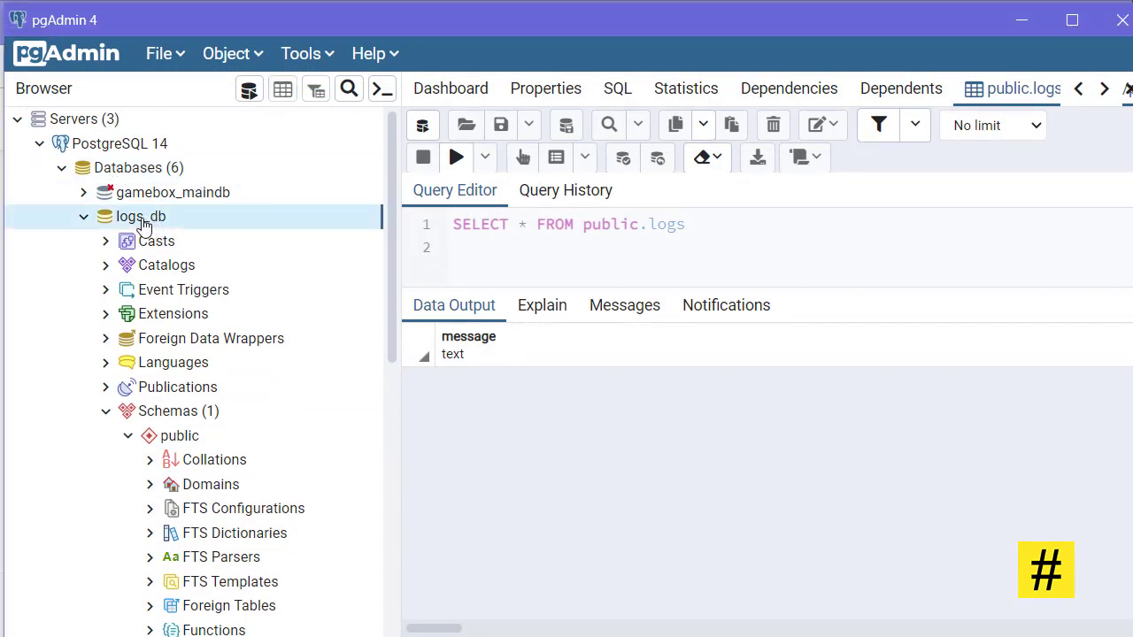
mouse_move(168, 236)
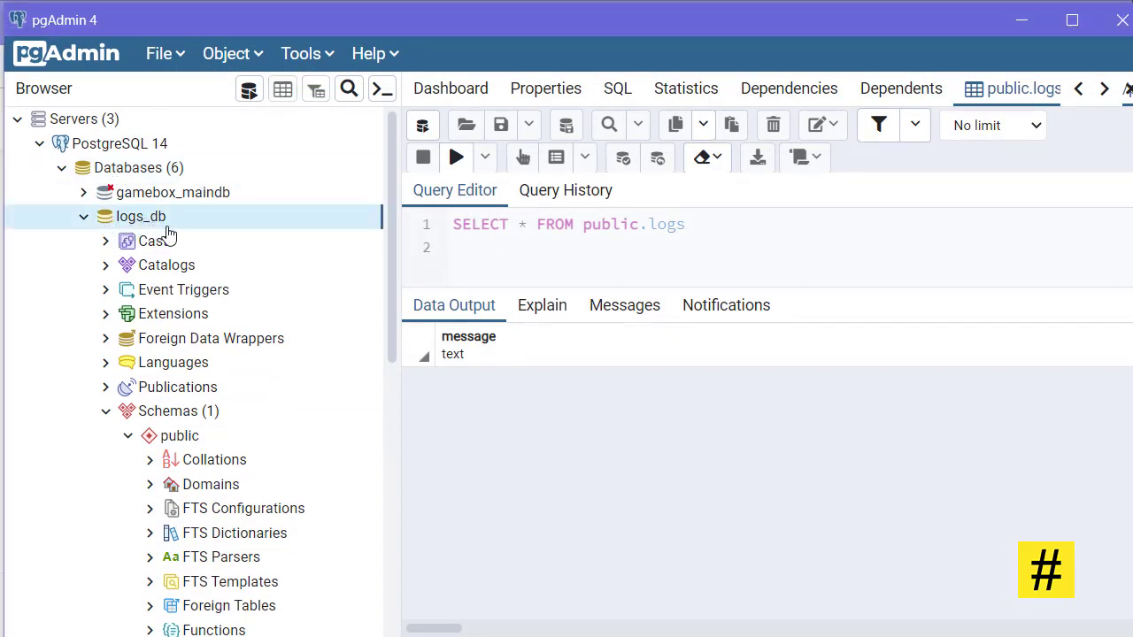
scroll("down", 3)
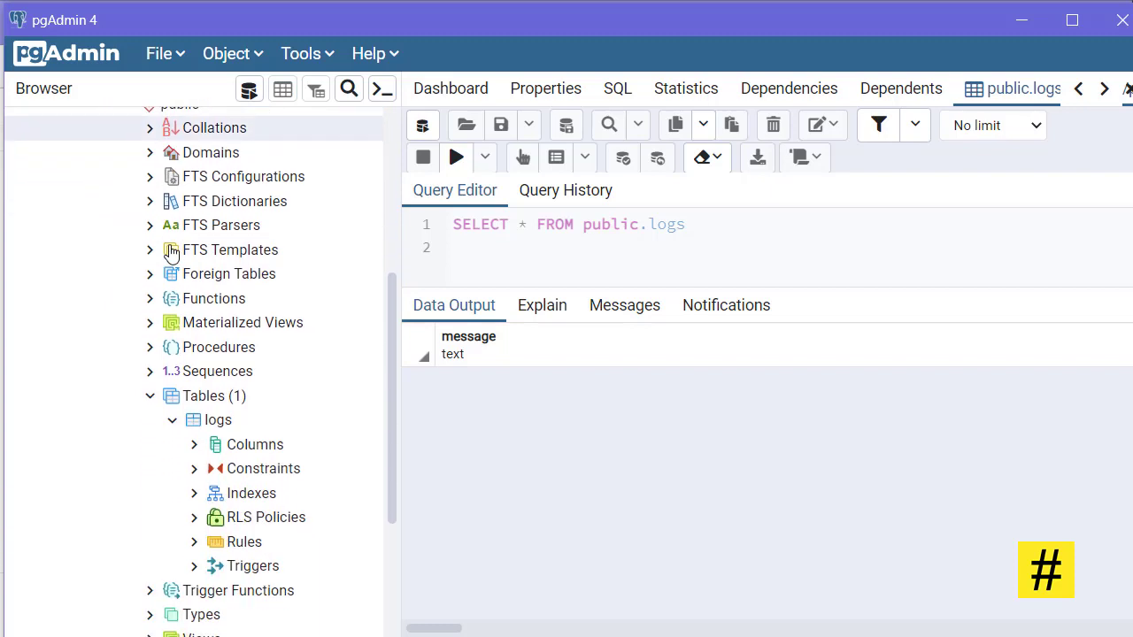
left_click(217, 419)
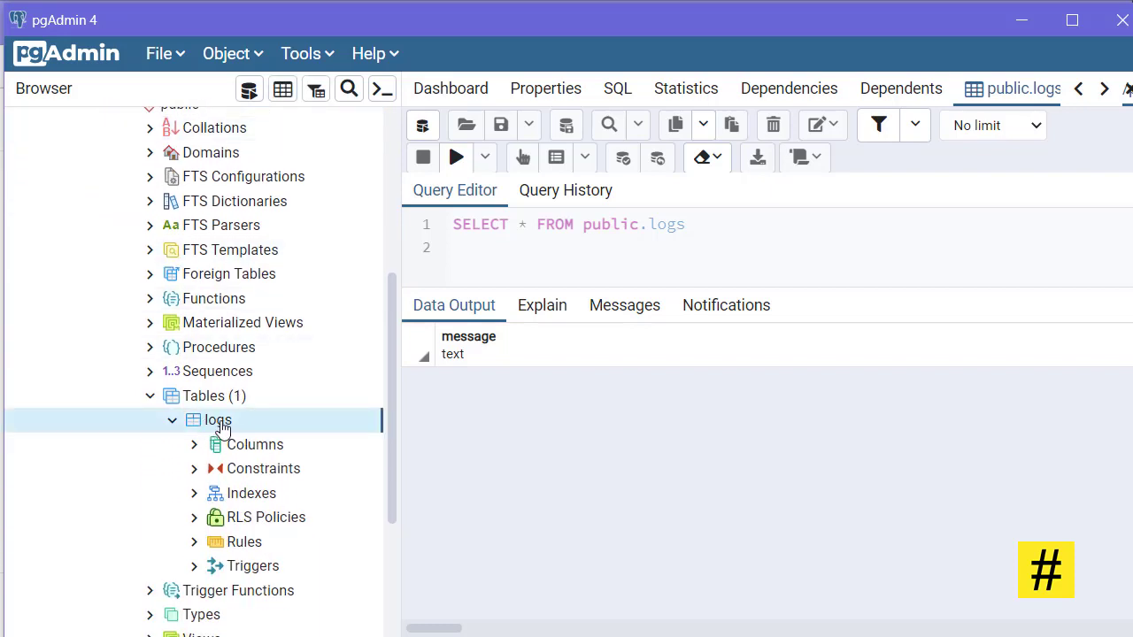
mouse_move(289, 431)
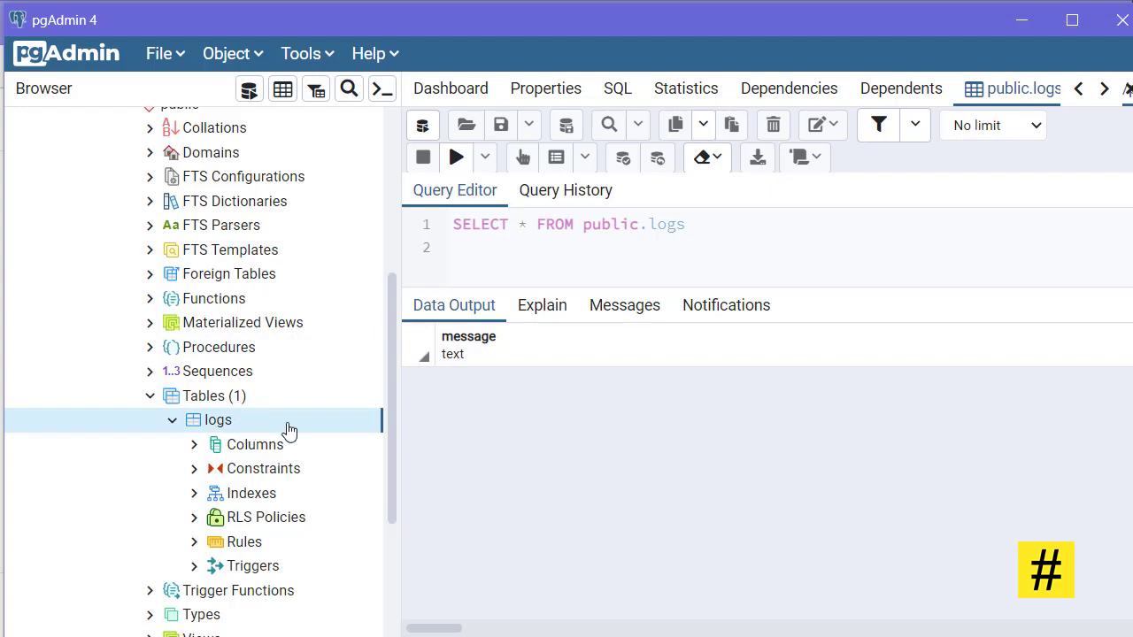
mouse_move(279, 502)
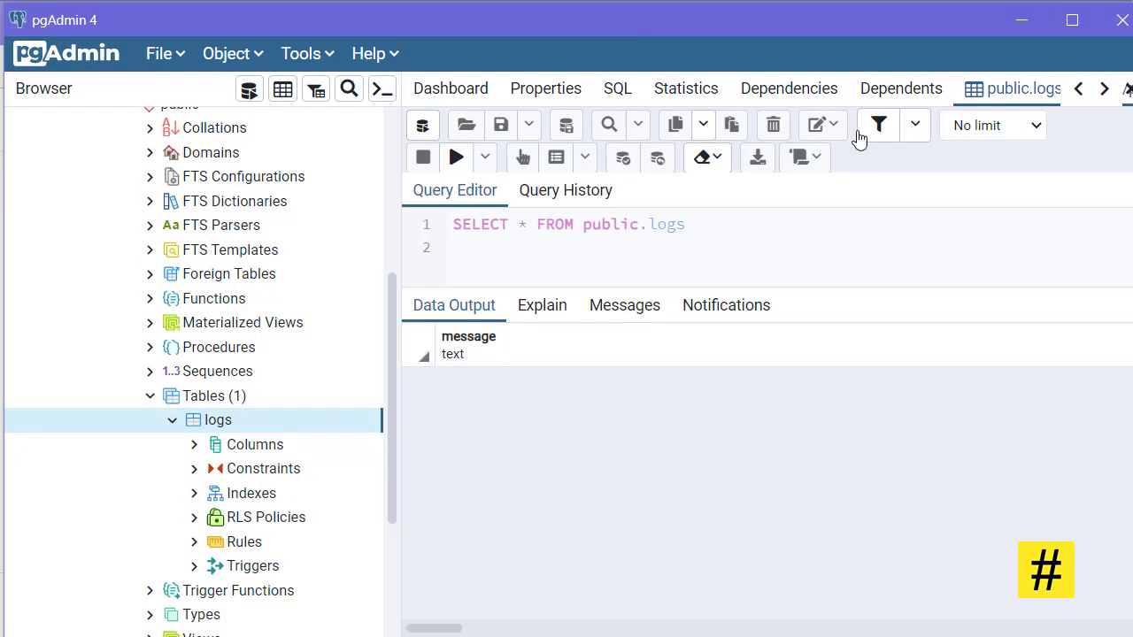
Step: Run SELECT * FROM public.logs and scroll through the 21 log message rows
left_click(456, 156)
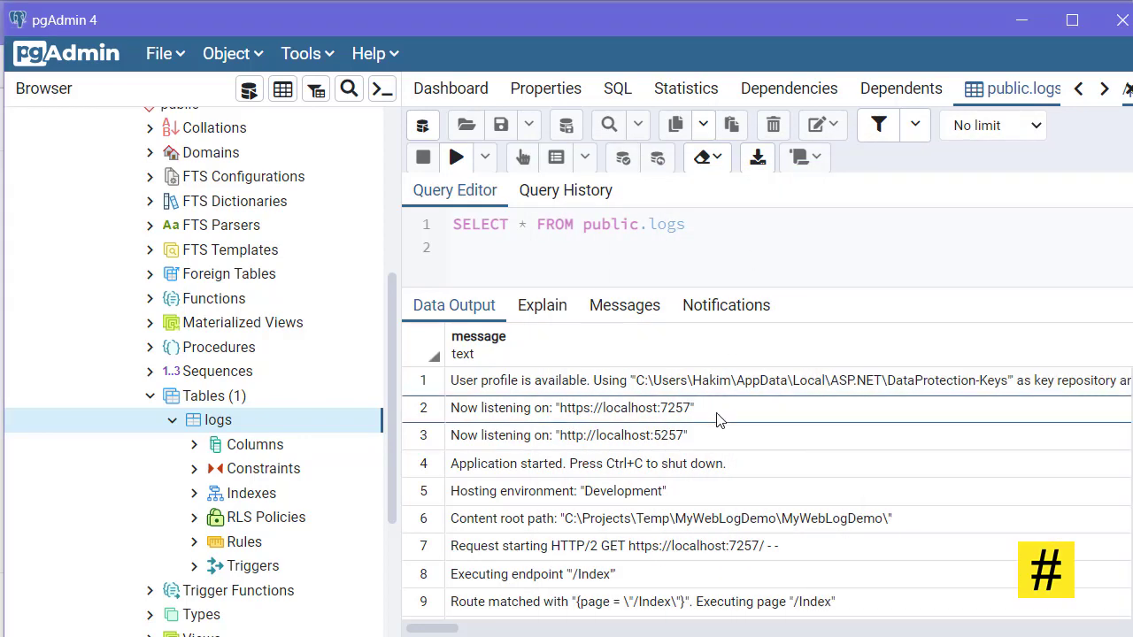
scroll("down", 3)
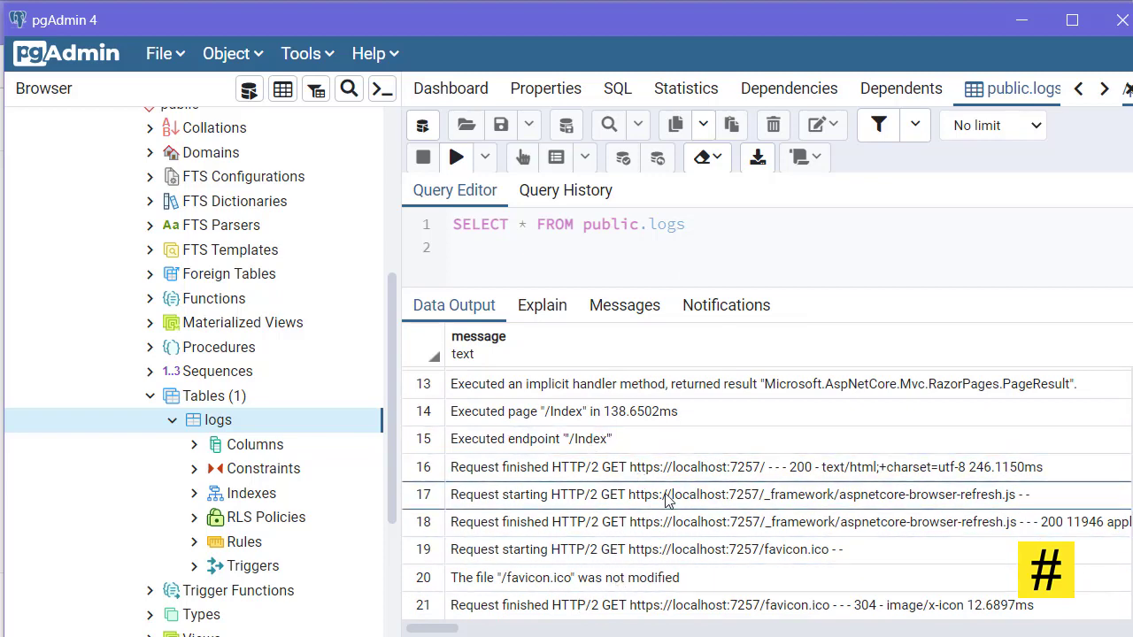
mouse_move(675, 481)
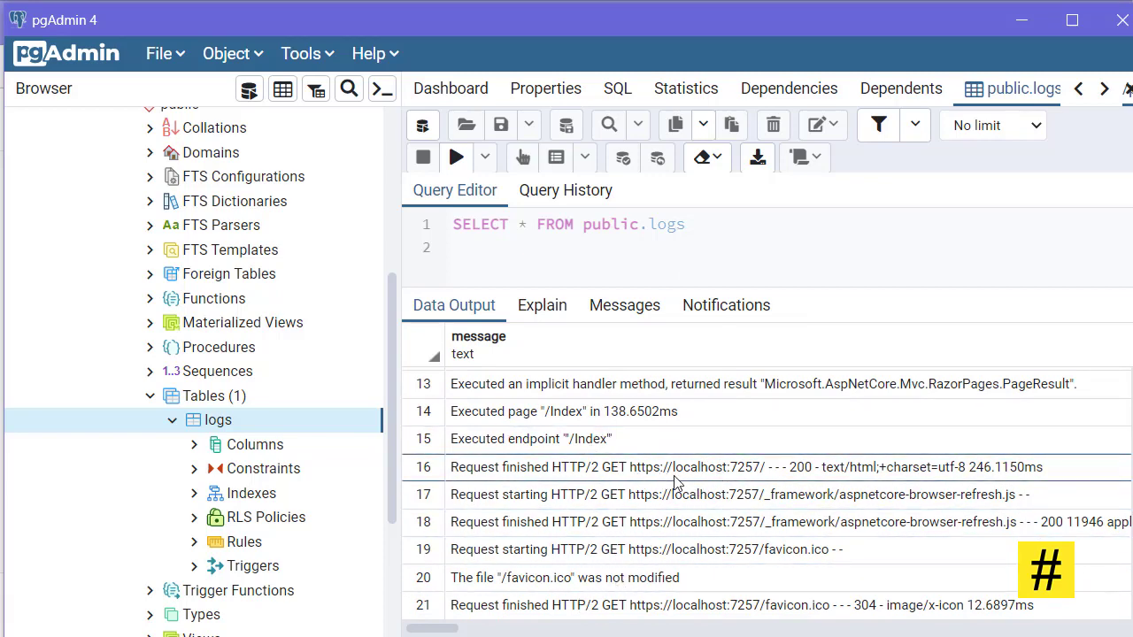
scroll("up", 3)
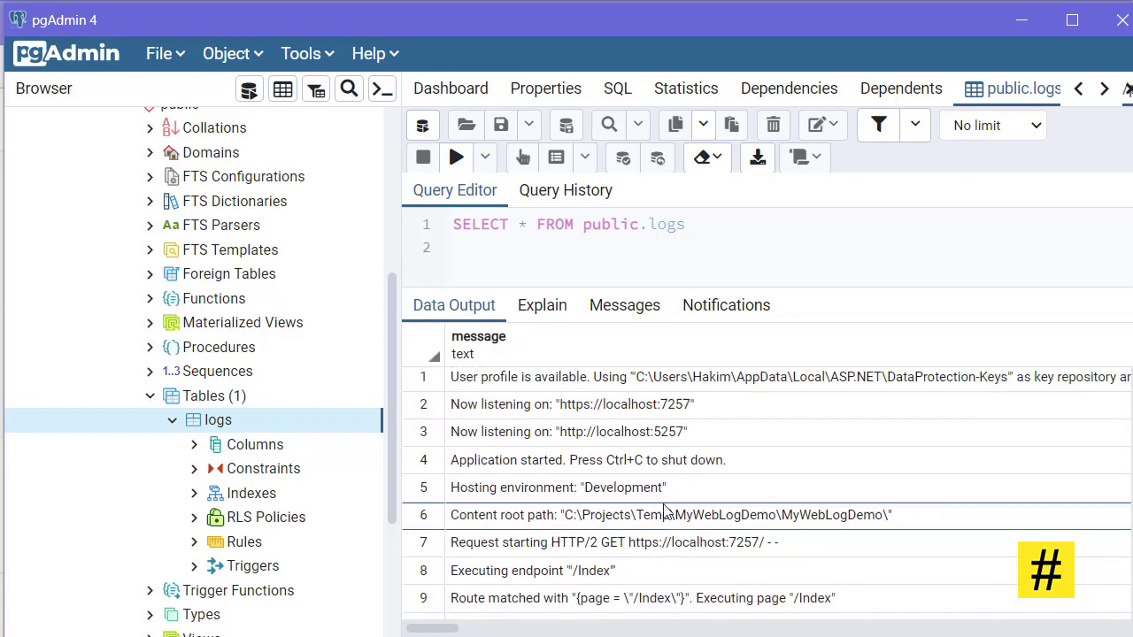
scroll("down", 3)
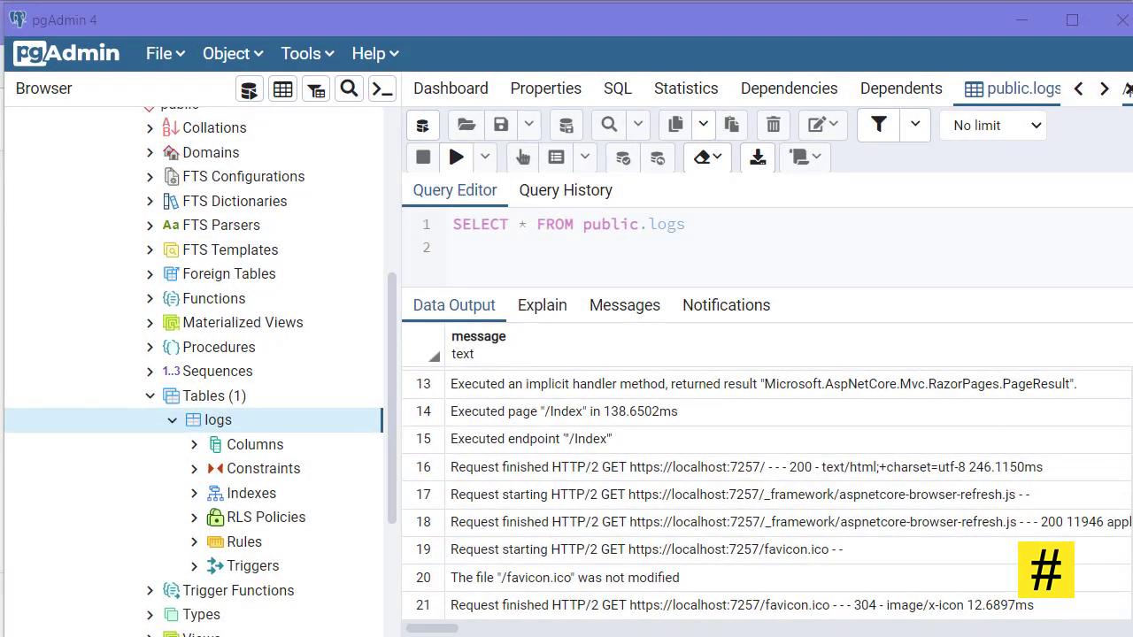